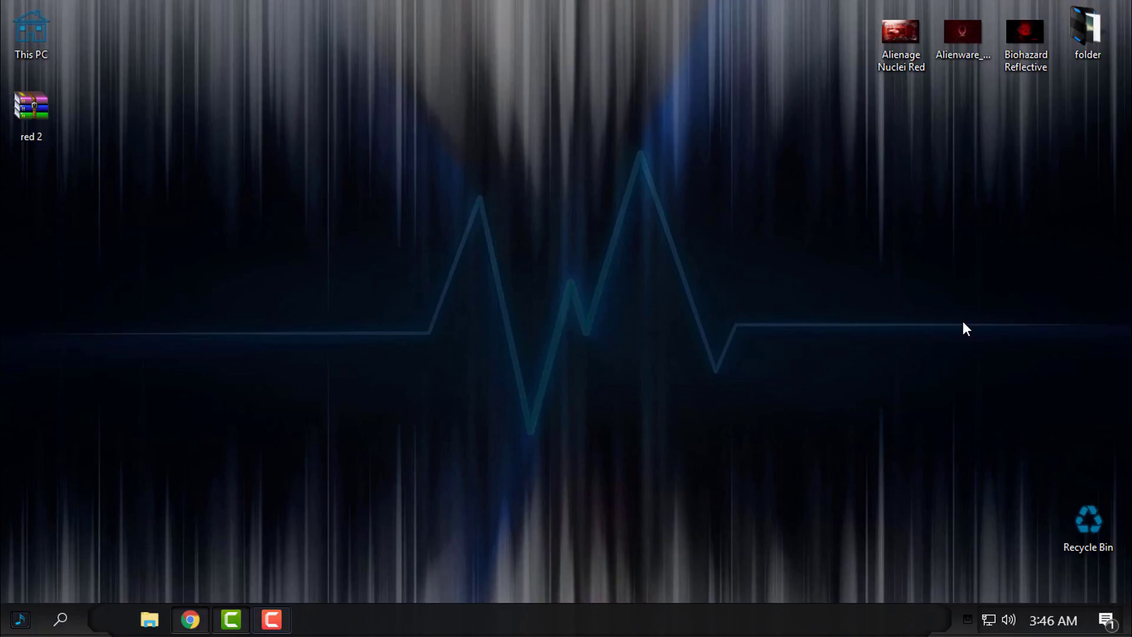
pyautogui.moveTo(518, 340)
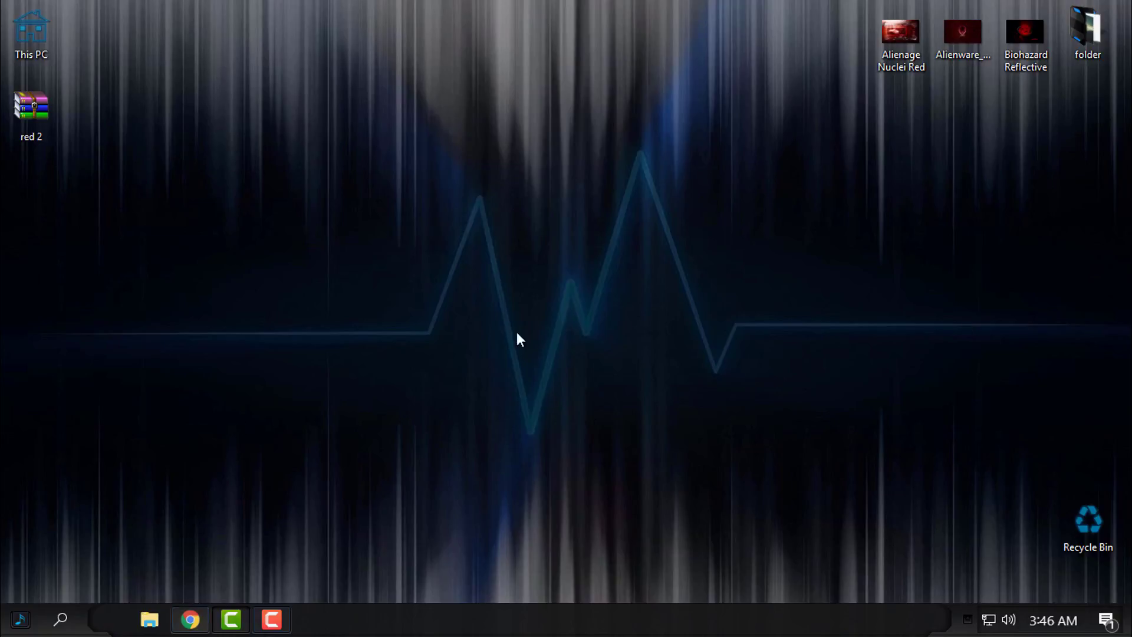
# Step: Browse the YouTube patching videos and Windows 10 version history, then close the video tabs
pyautogui.click(190, 620)
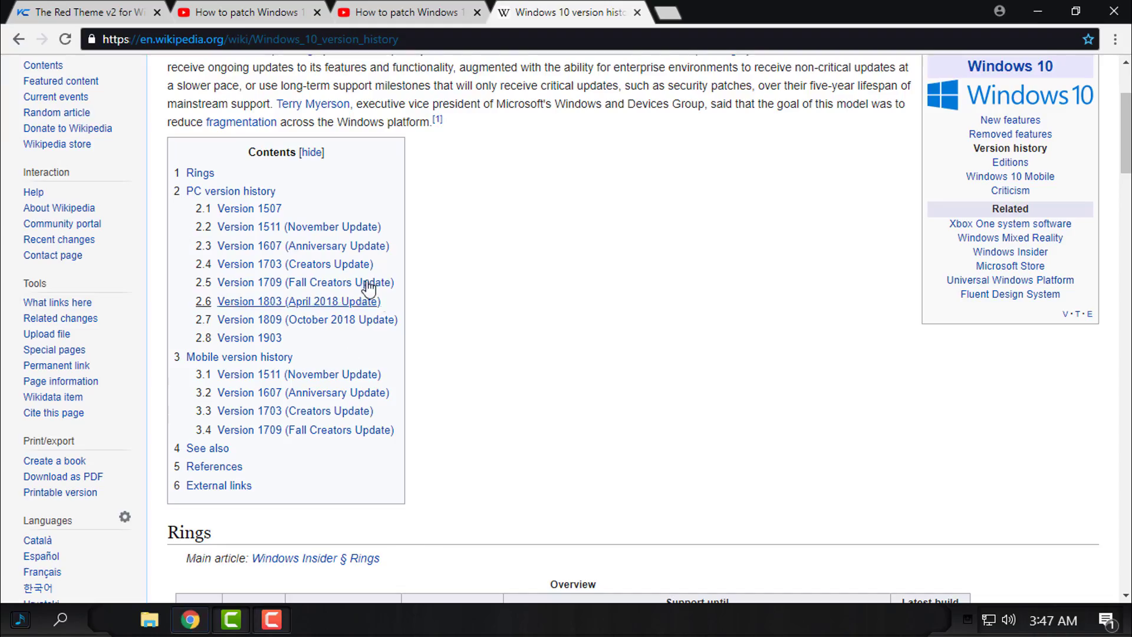
pyautogui.moveTo(241, 273)
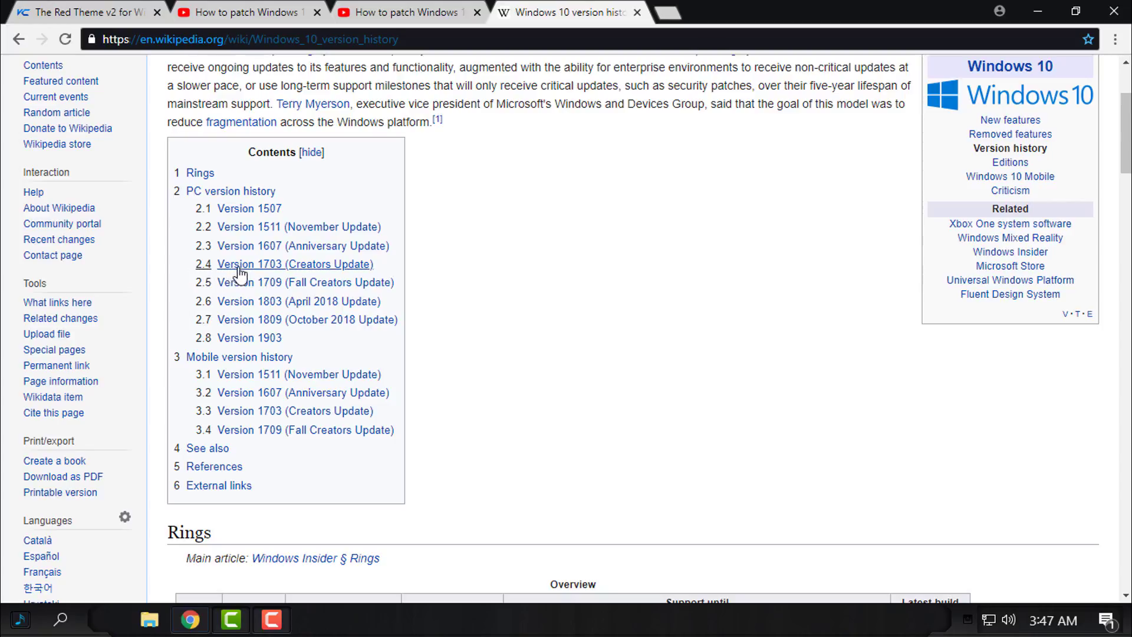
pyautogui.moveTo(289, 282)
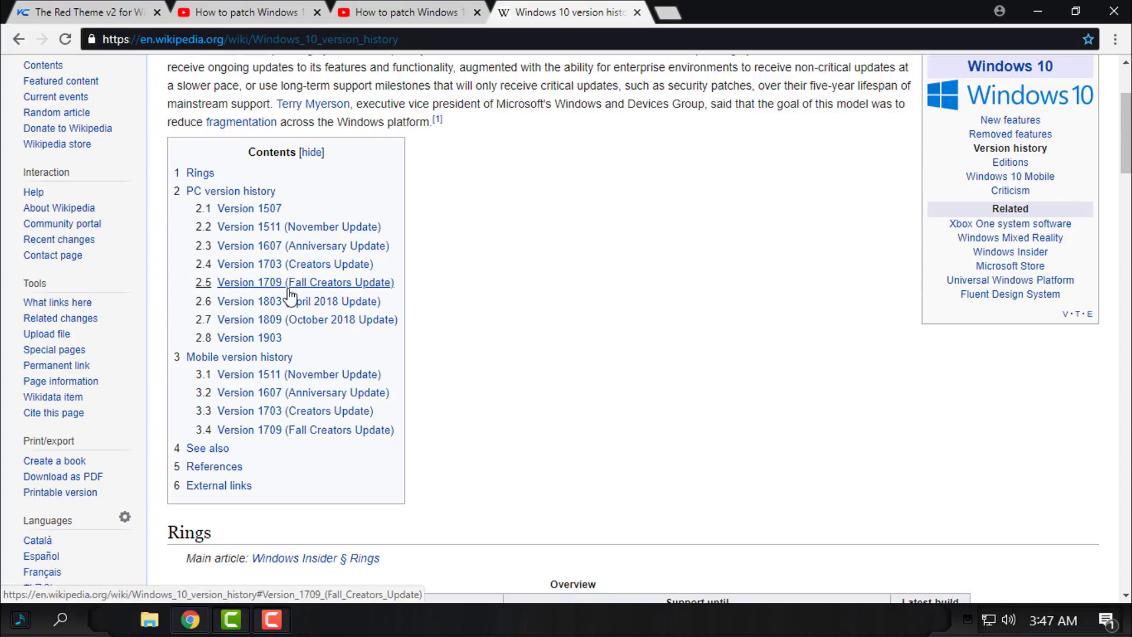
pyautogui.moveTo(218, 309)
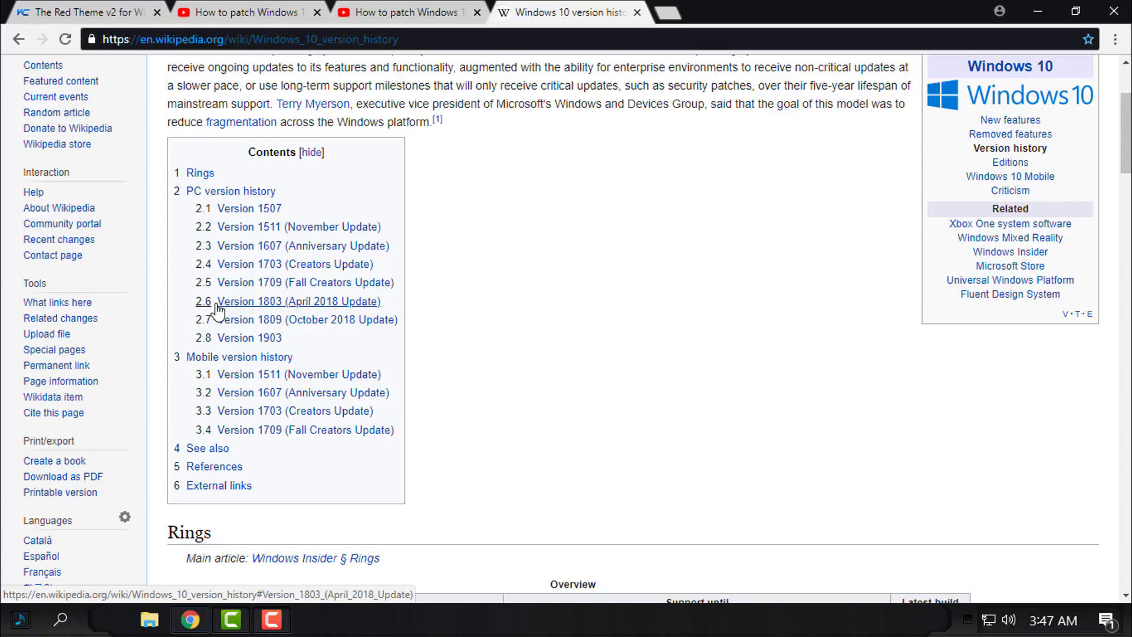
pyautogui.moveTo(309, 303)
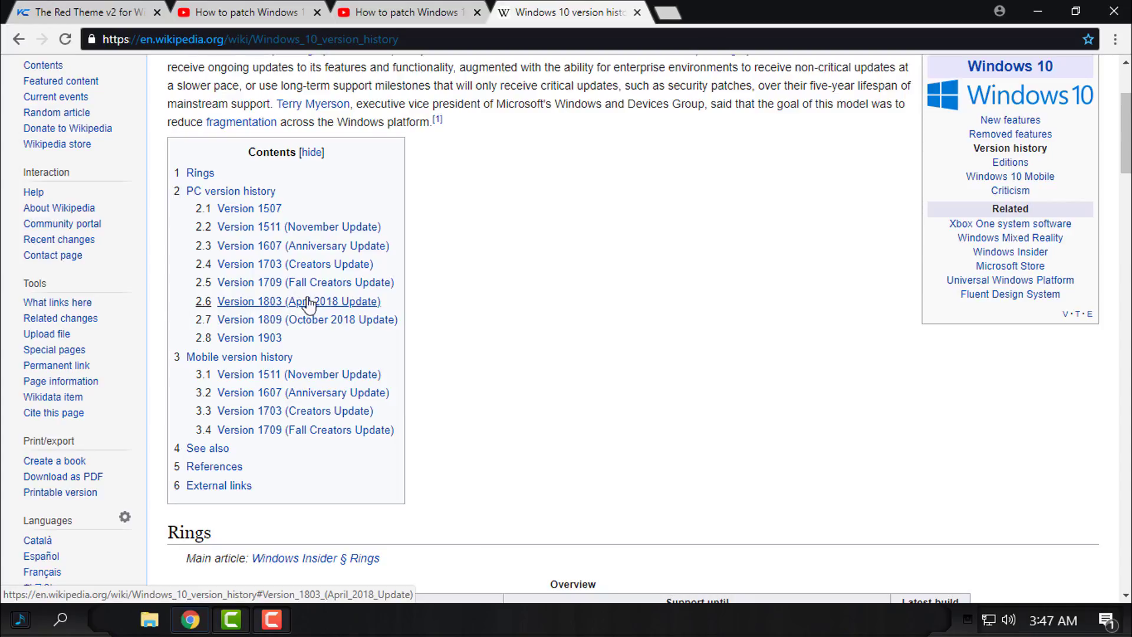
pyautogui.moveTo(611, 264)
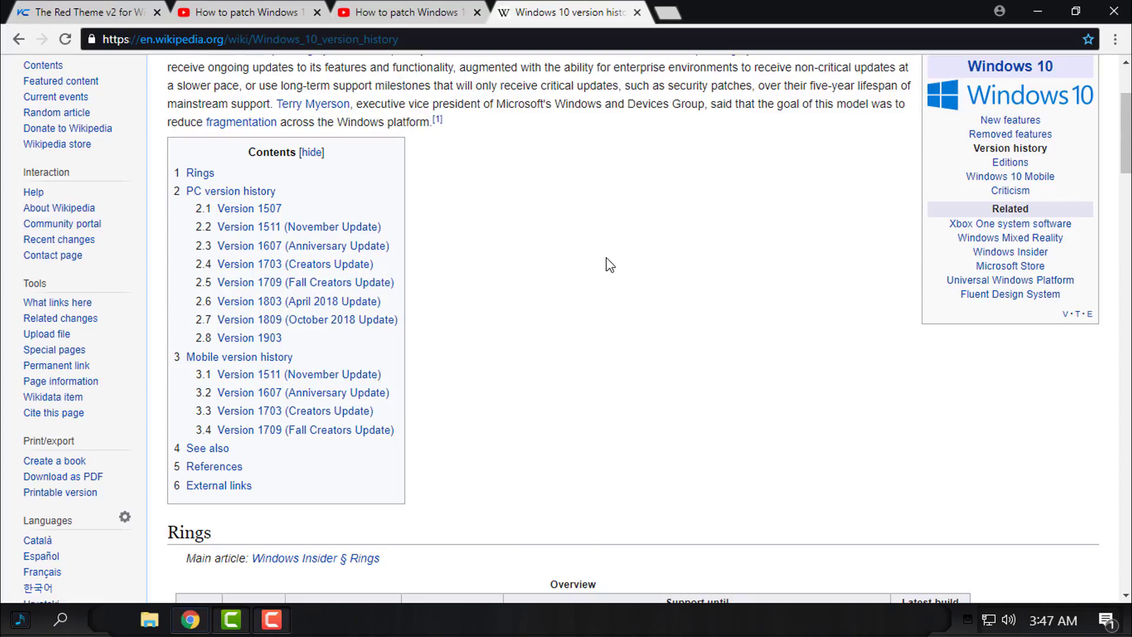
pyautogui.moveTo(311, 301)
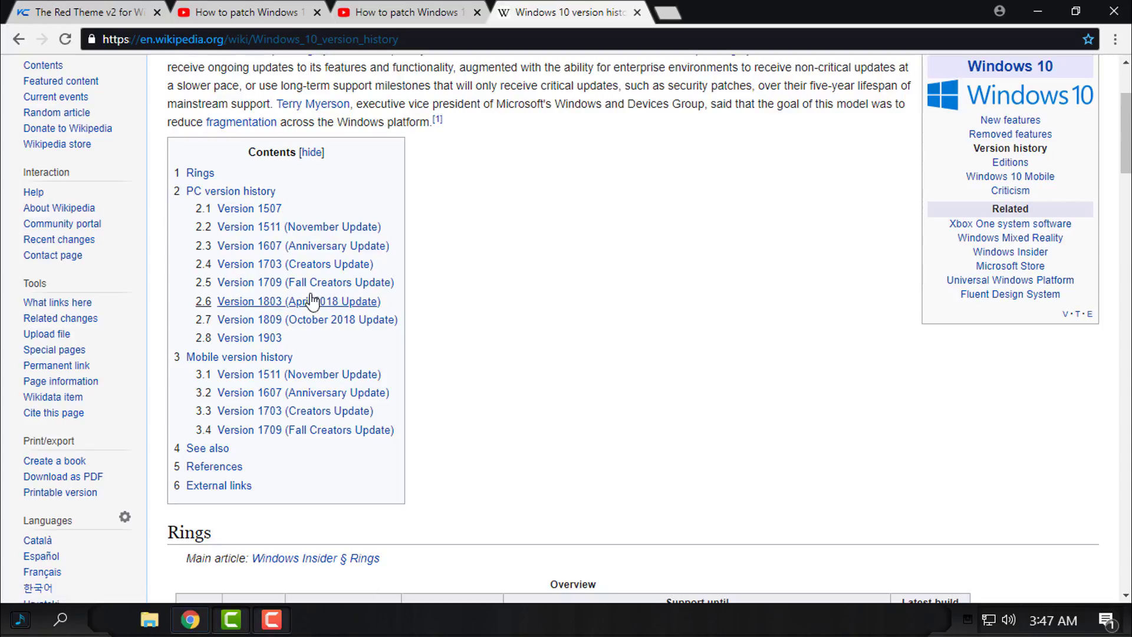
pyautogui.moveTo(282, 312)
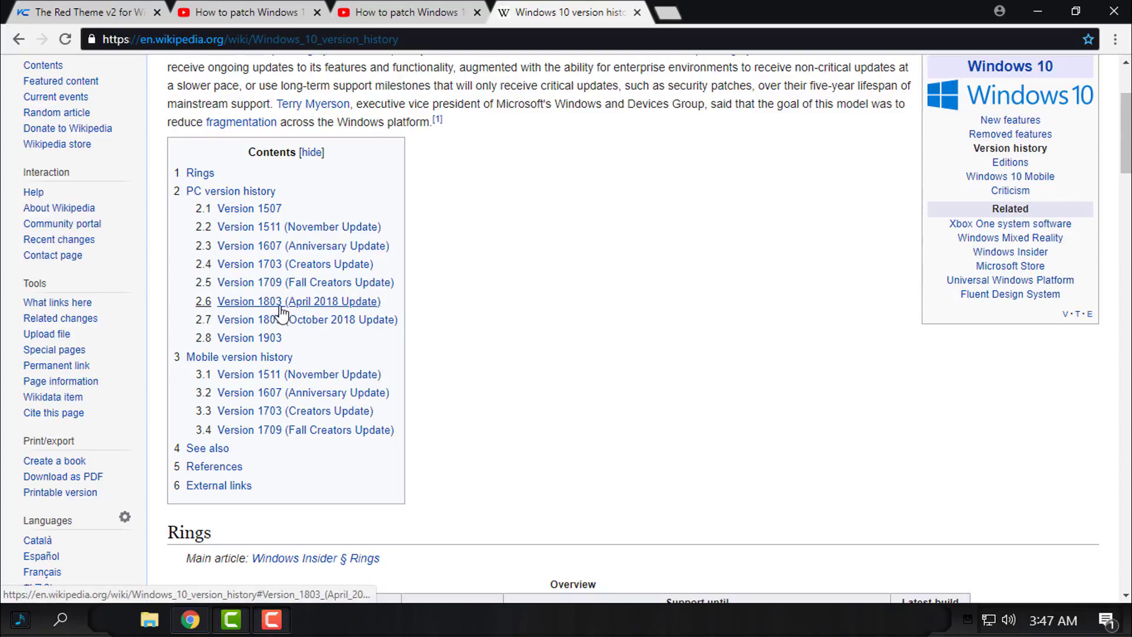
pyautogui.moveTo(601, 311)
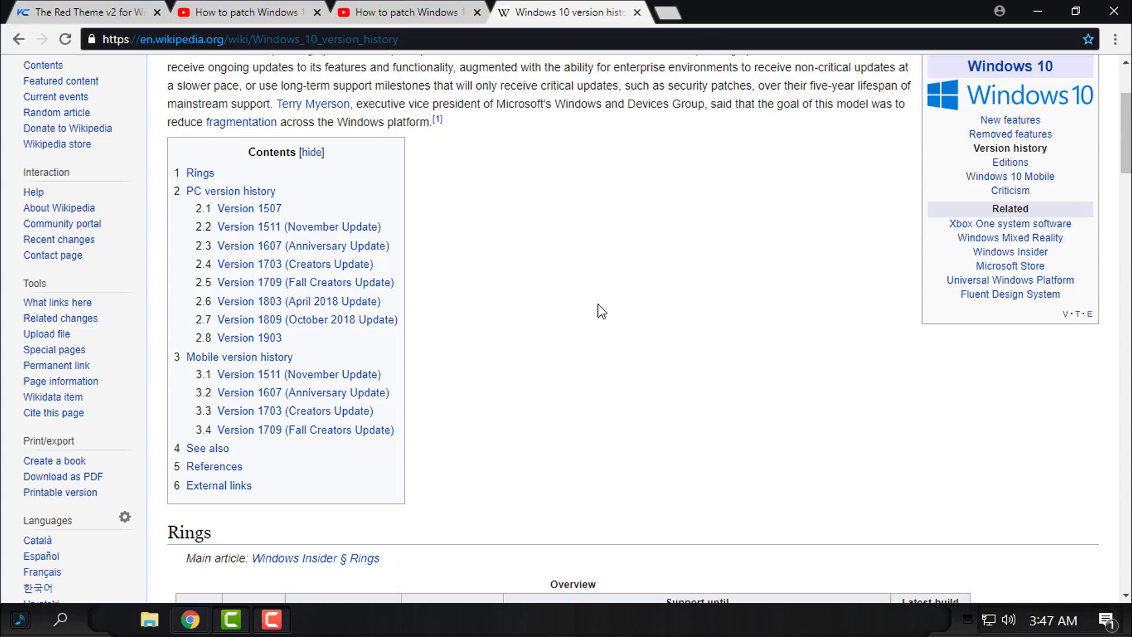
pyautogui.moveTo(1038, 10)
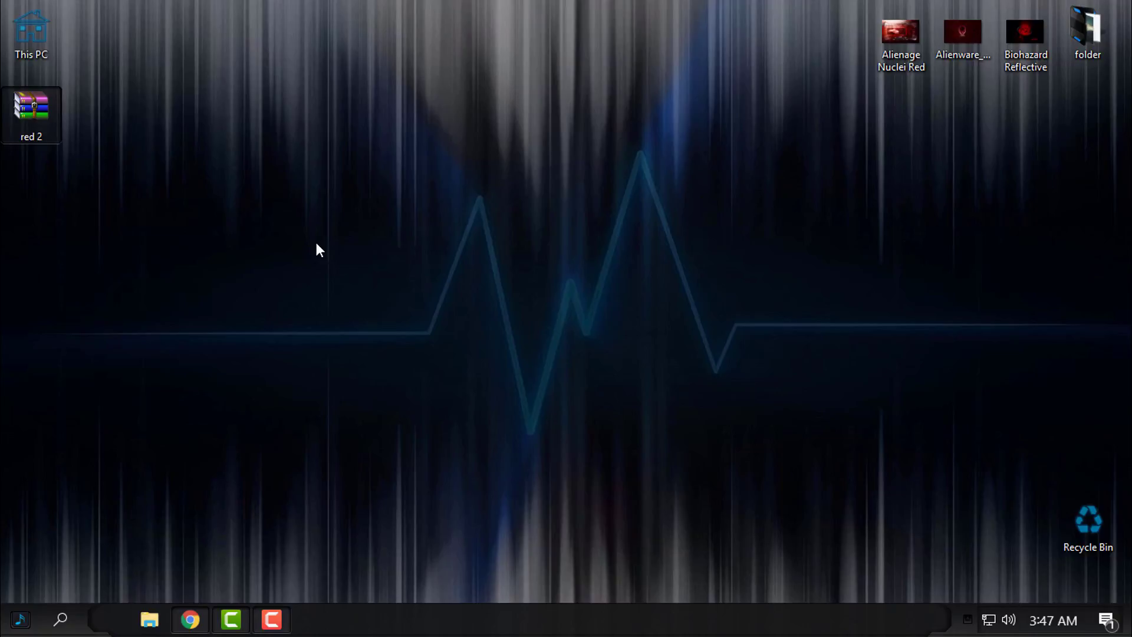
pyautogui.moveTo(212, 587)
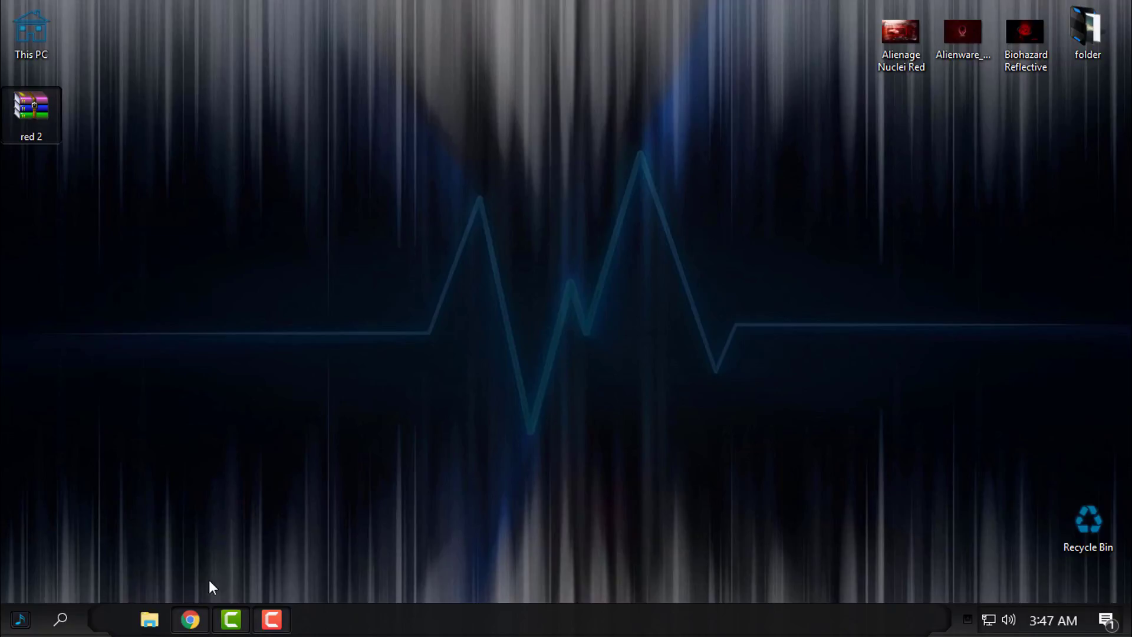
pyautogui.click(189, 620)
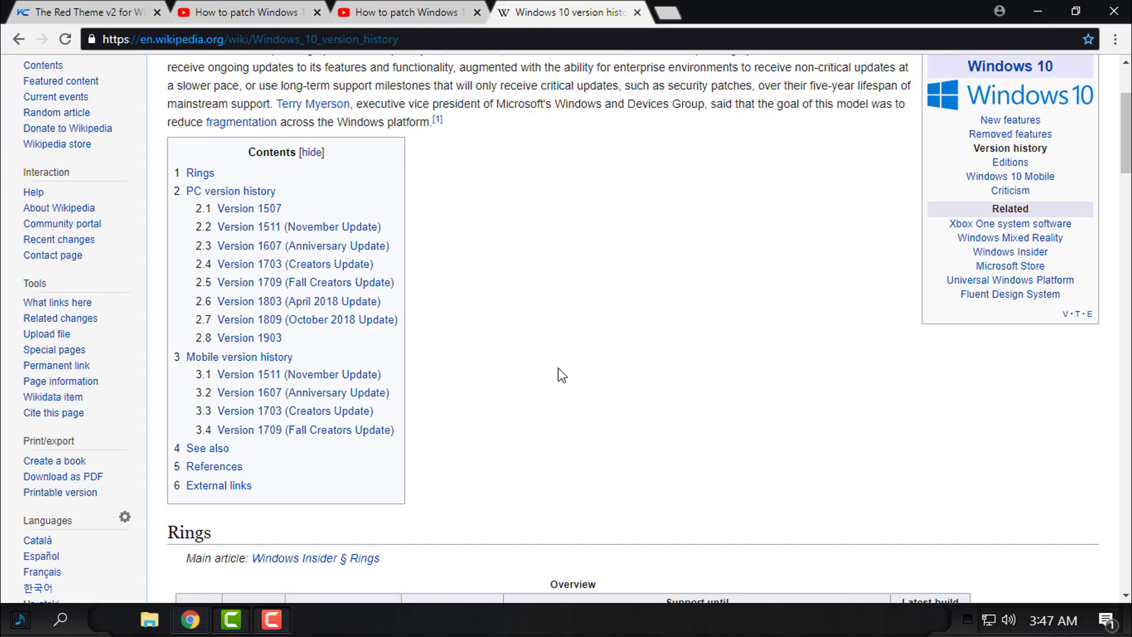
pyautogui.moveTo(624, 366)
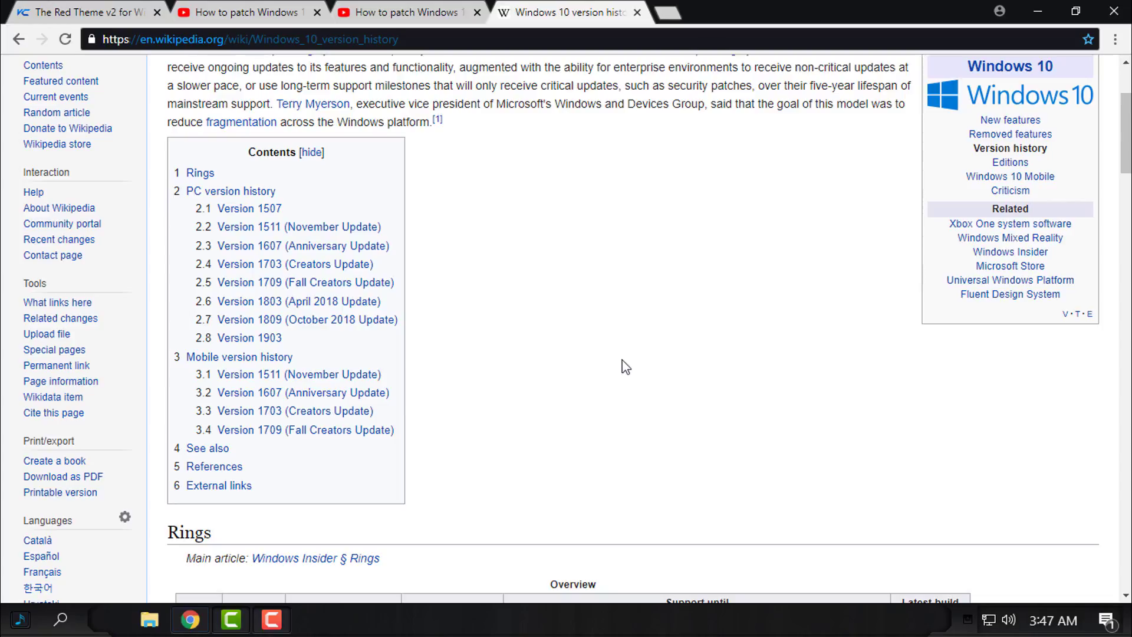
pyautogui.click(404, 12)
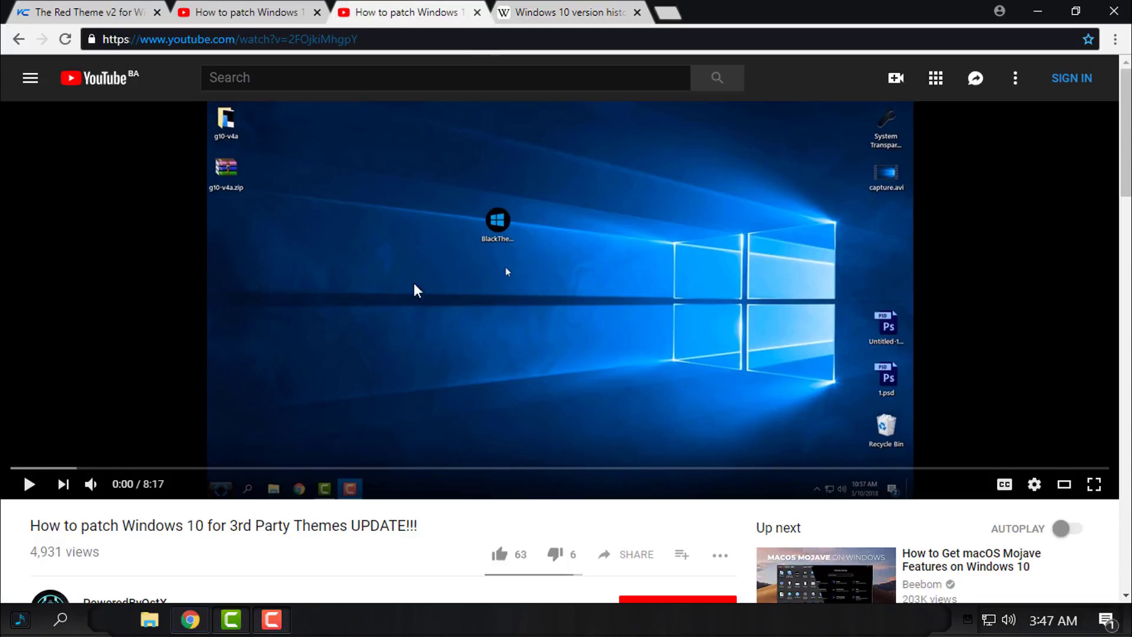
pyautogui.click(569, 12)
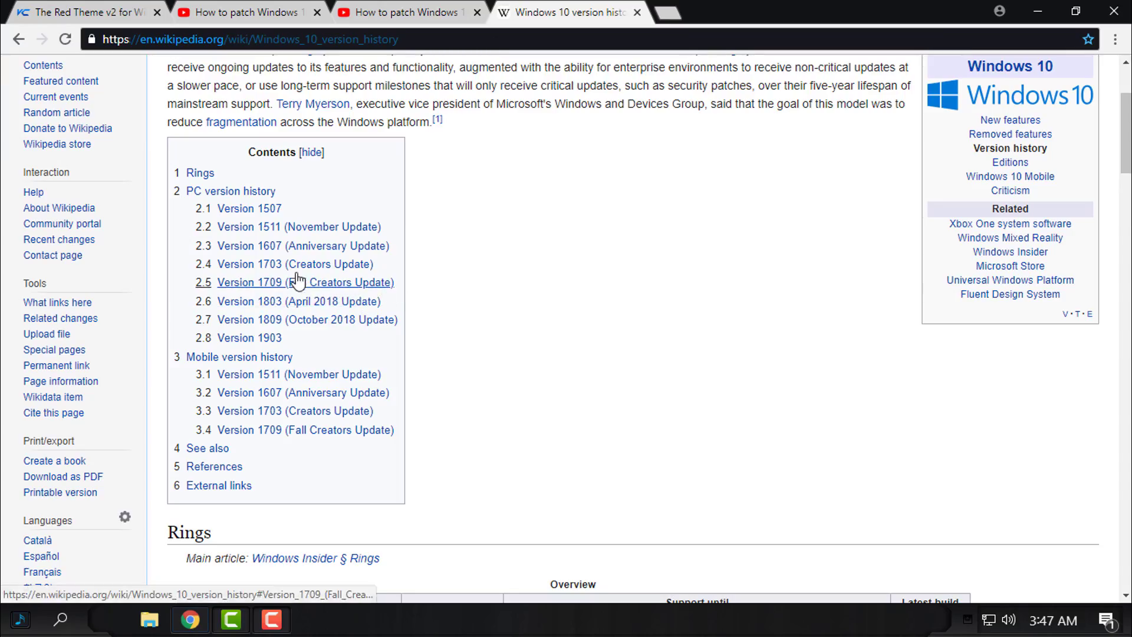
pyautogui.moveTo(354, 290)
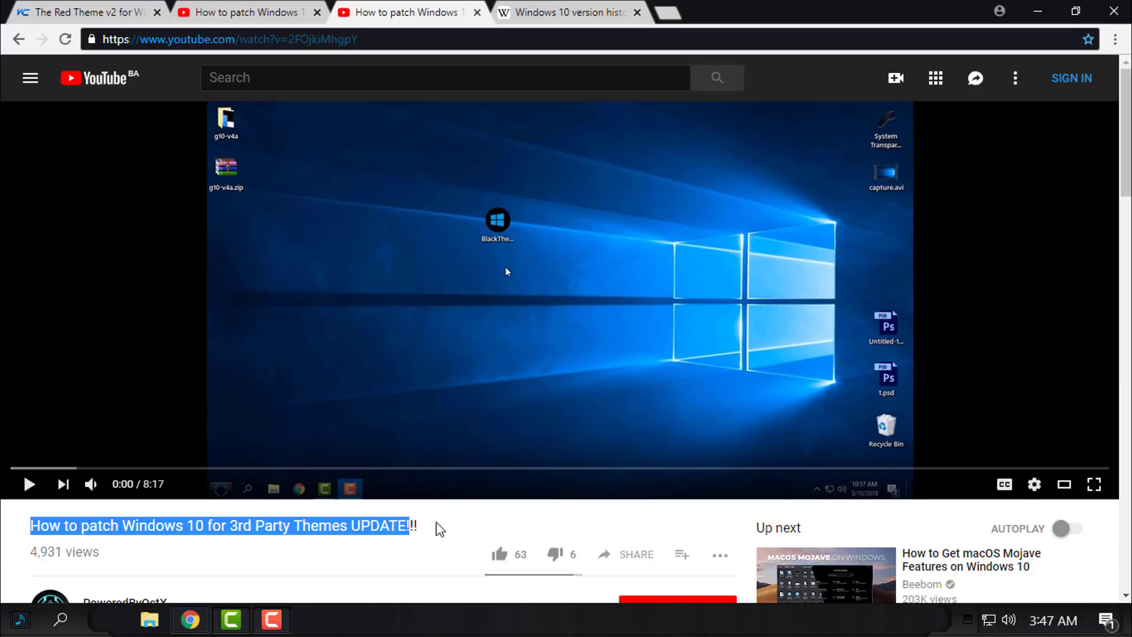
pyautogui.scroll(-3)
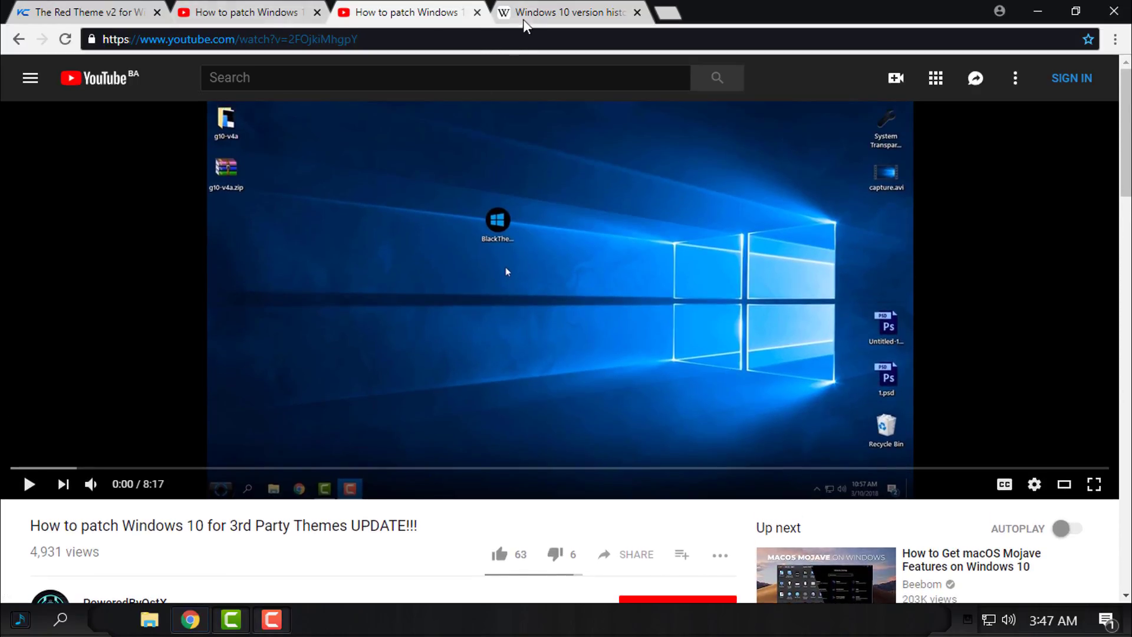
pyautogui.click(566, 12)
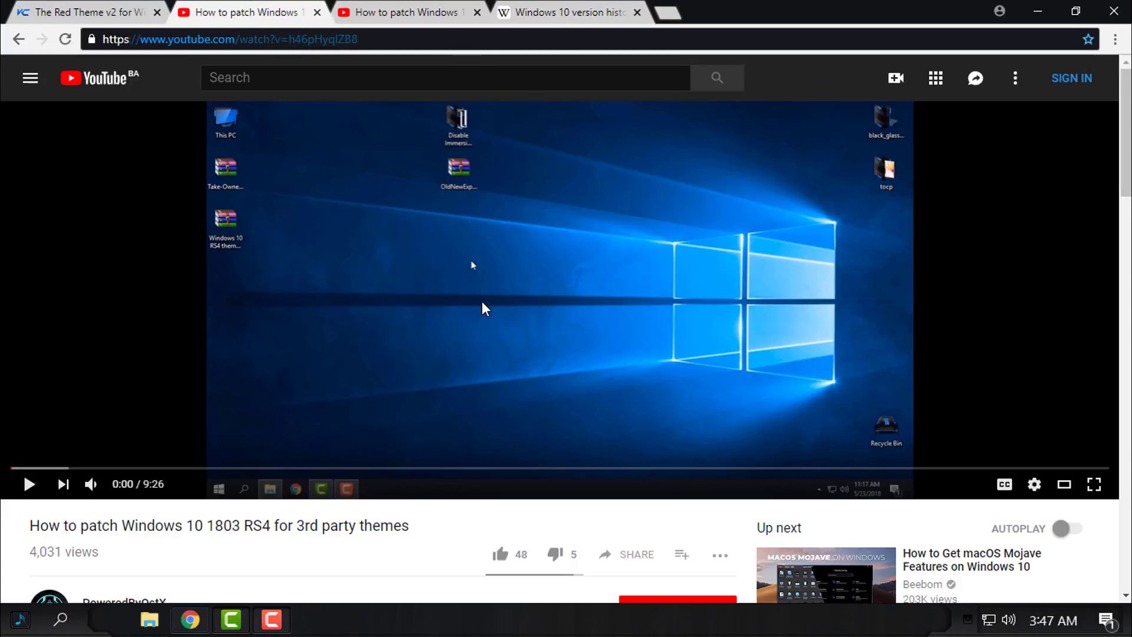
pyautogui.moveTo(38, 529)
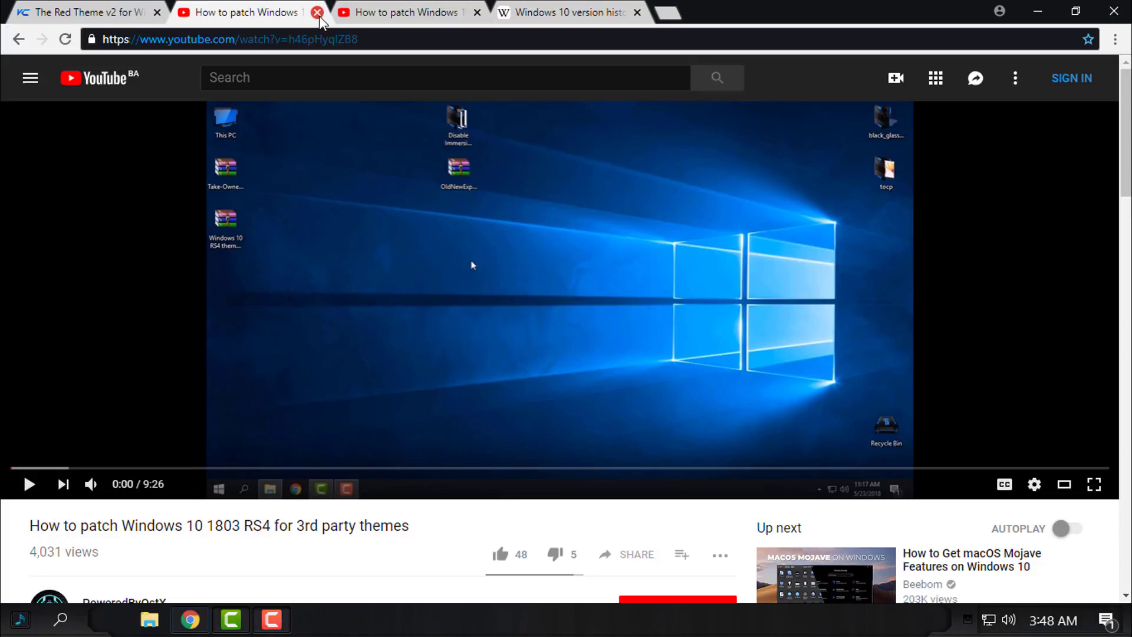
pyautogui.click(315, 12)
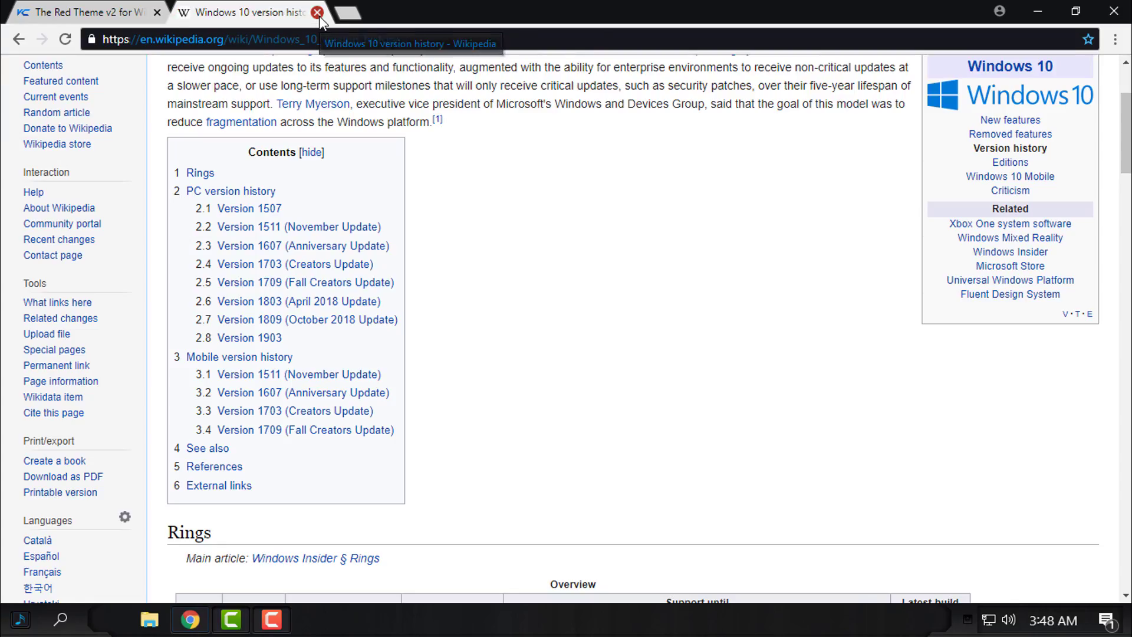
# Step: Close the version history tab and scroll through the Red Theme v2 preview screenshots
pyautogui.click(318, 13)
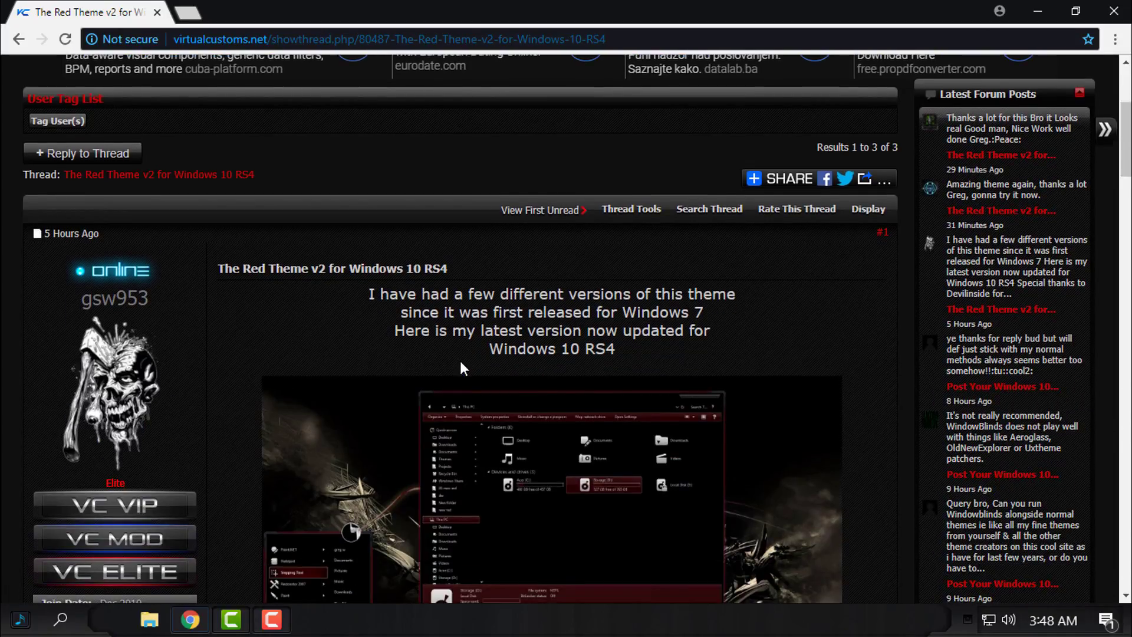
pyautogui.scroll(-3)
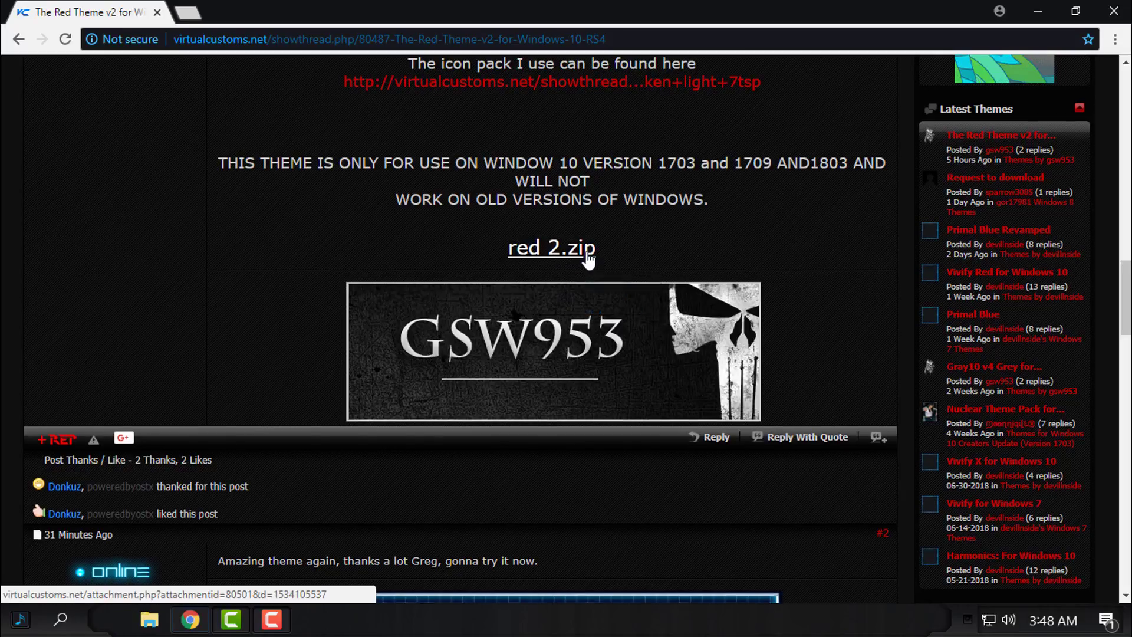
pyautogui.scroll(3)
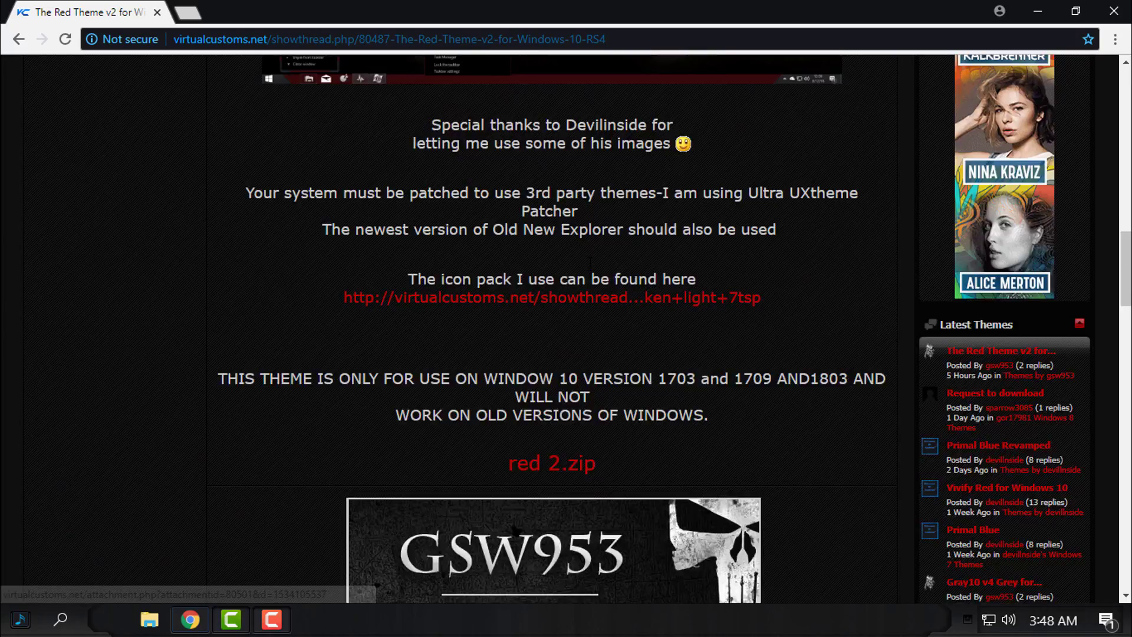
pyautogui.scroll(3)
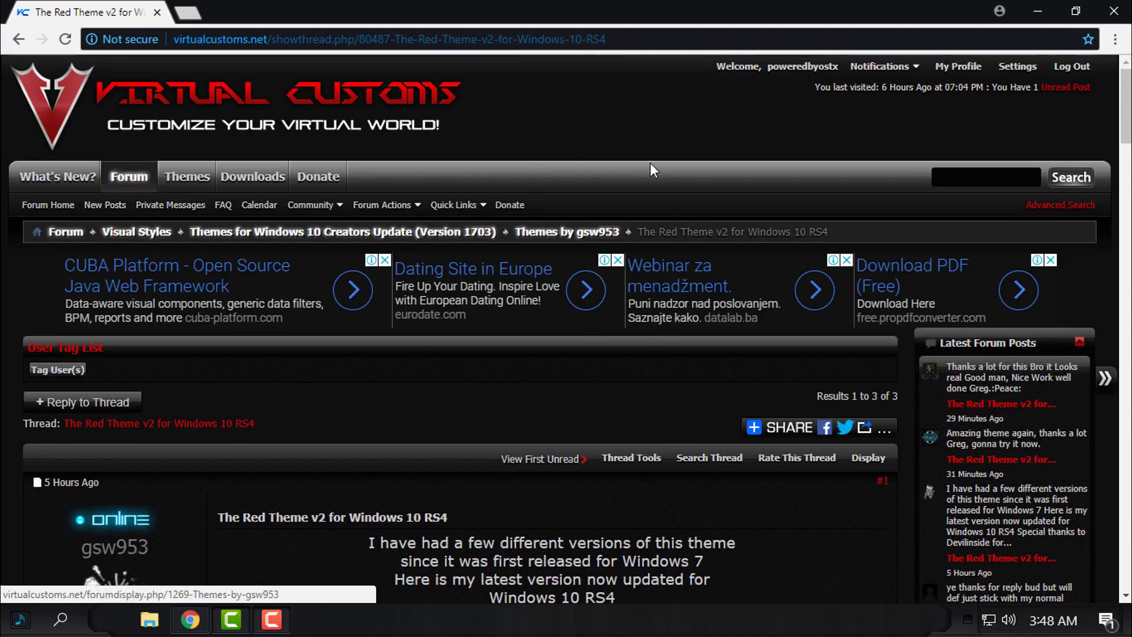
pyautogui.scroll(-3)
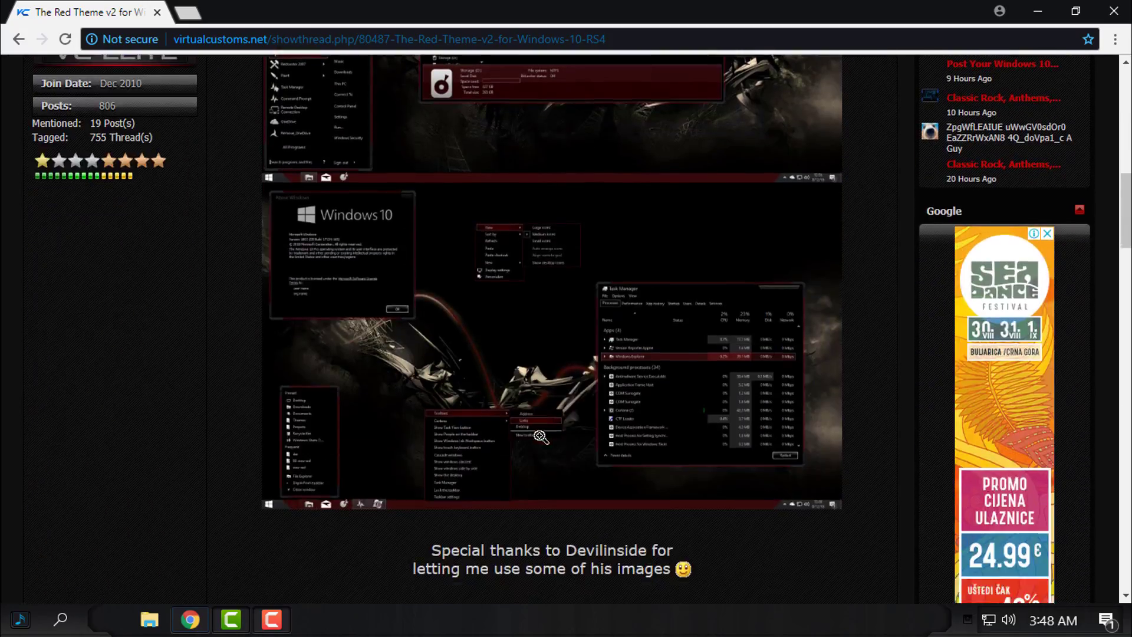
pyautogui.scroll(-3)
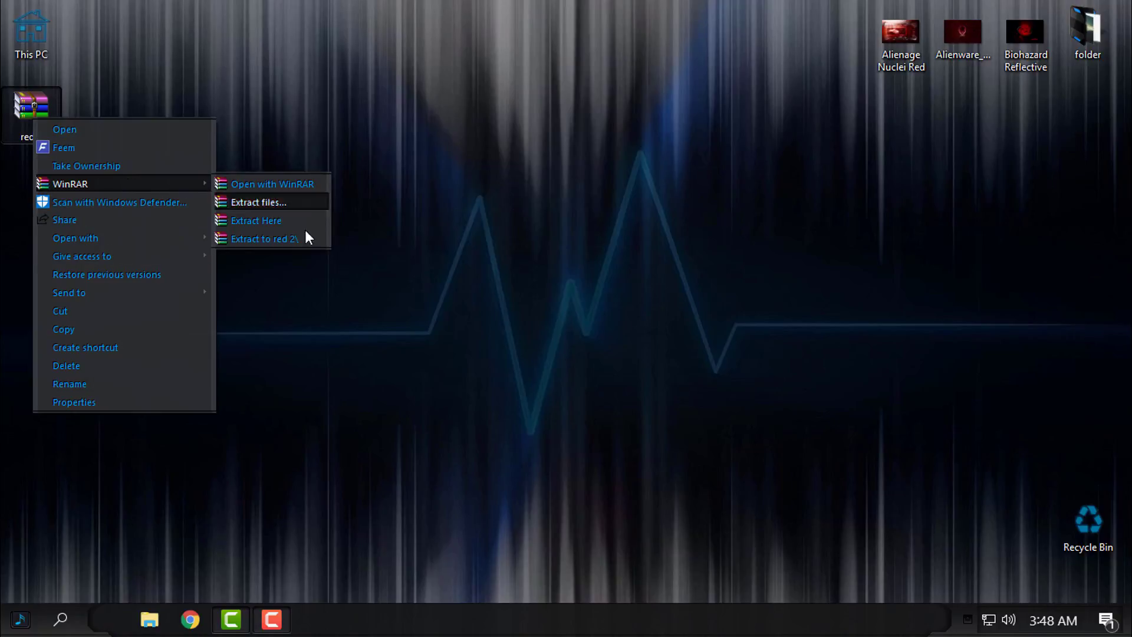
pyautogui.moveTo(263, 239)
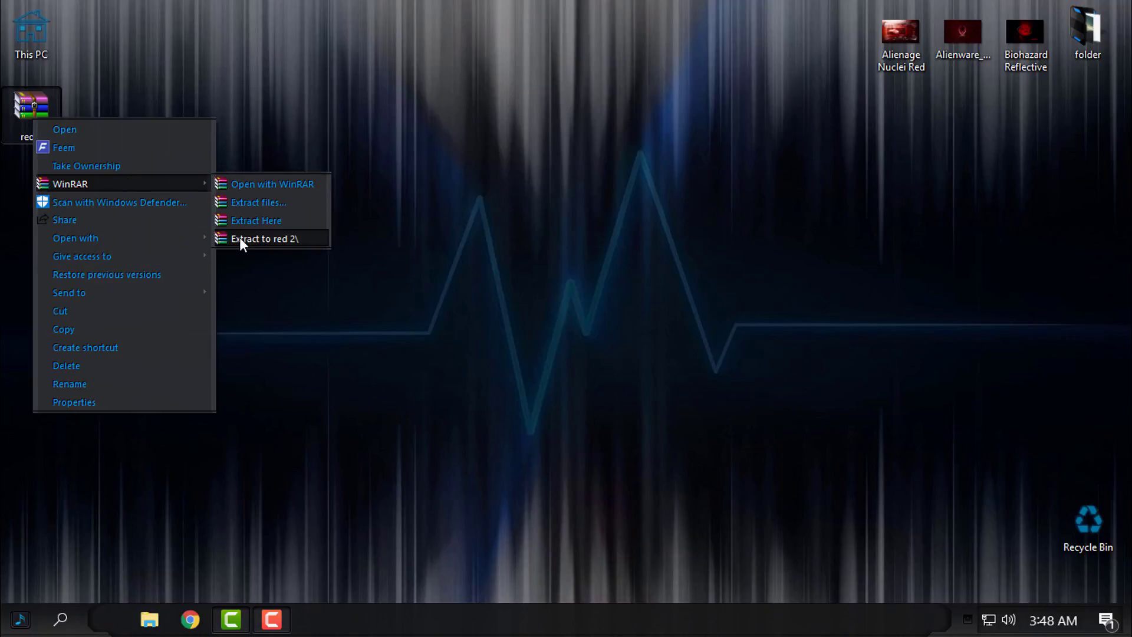
# Step: Extract the red 2 archive with WinRAR into its own red 2 folder
pyautogui.click(266, 238)
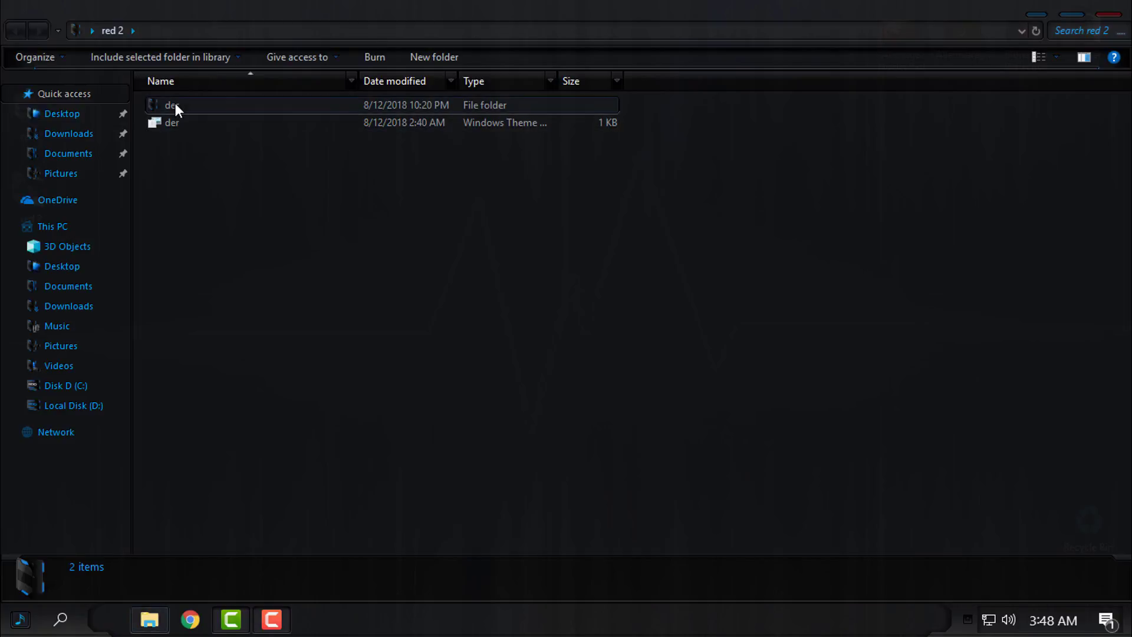
# Step: Copy the der folder and der theme file into C:\Windows\Resources\Themes with admin permission
pyautogui.rightClick(172, 105)
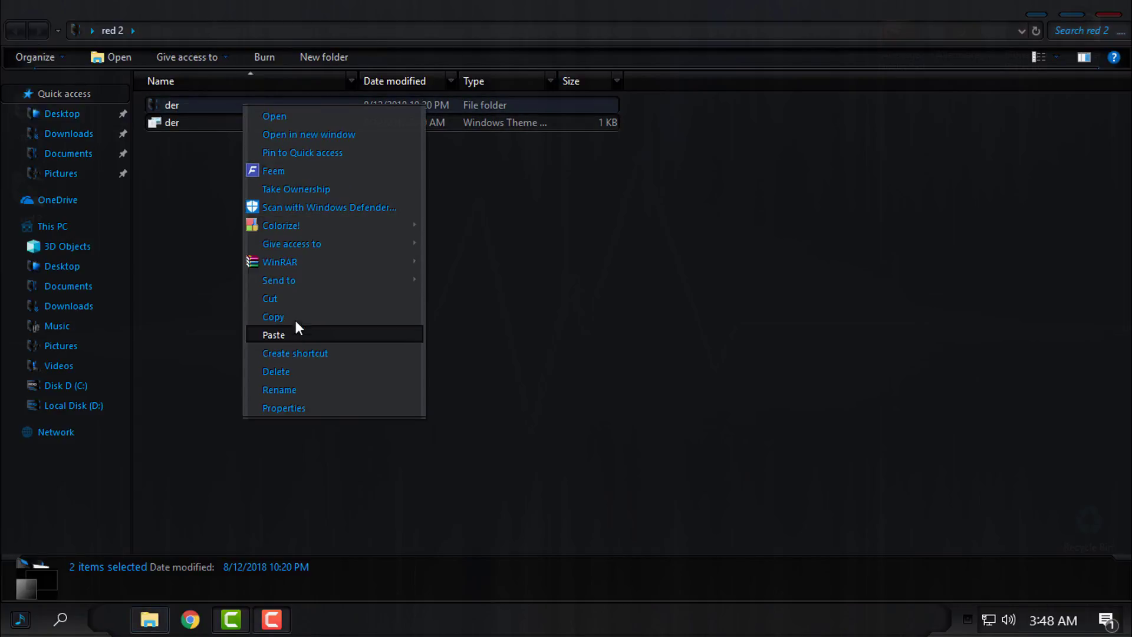
pyautogui.click(51, 225)
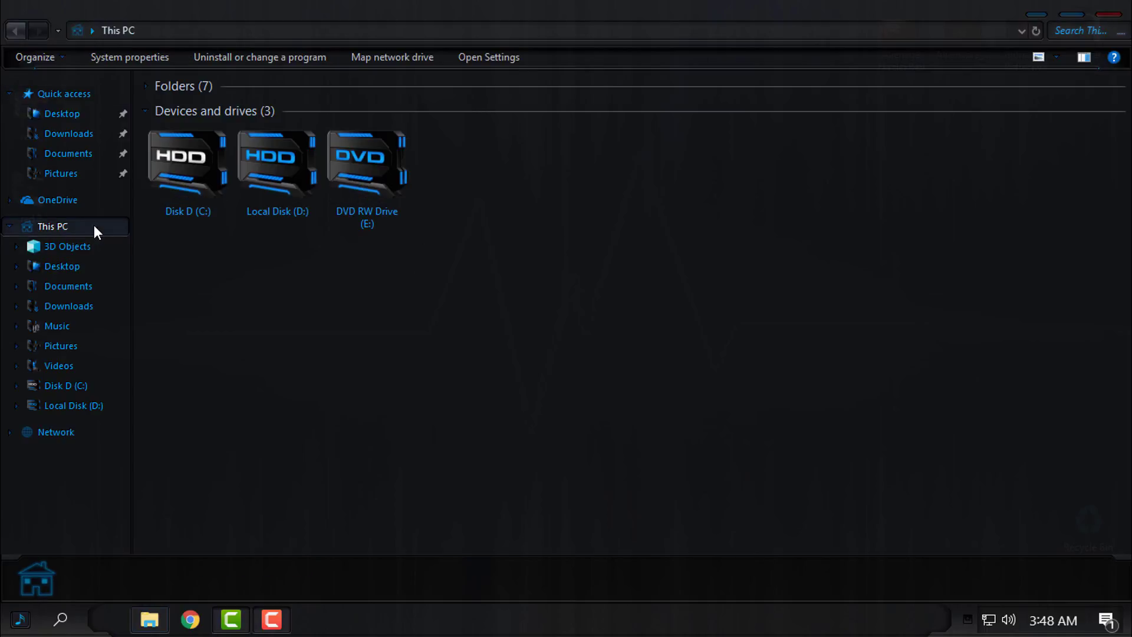
pyautogui.doubleClick(187, 158)
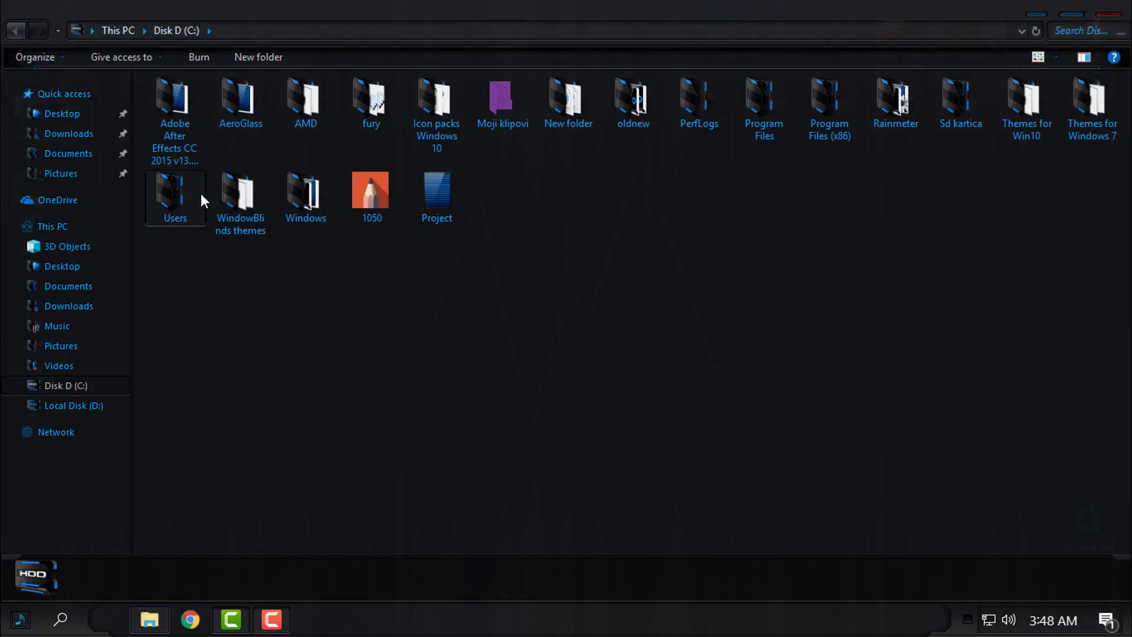
pyautogui.doubleClick(305, 195)
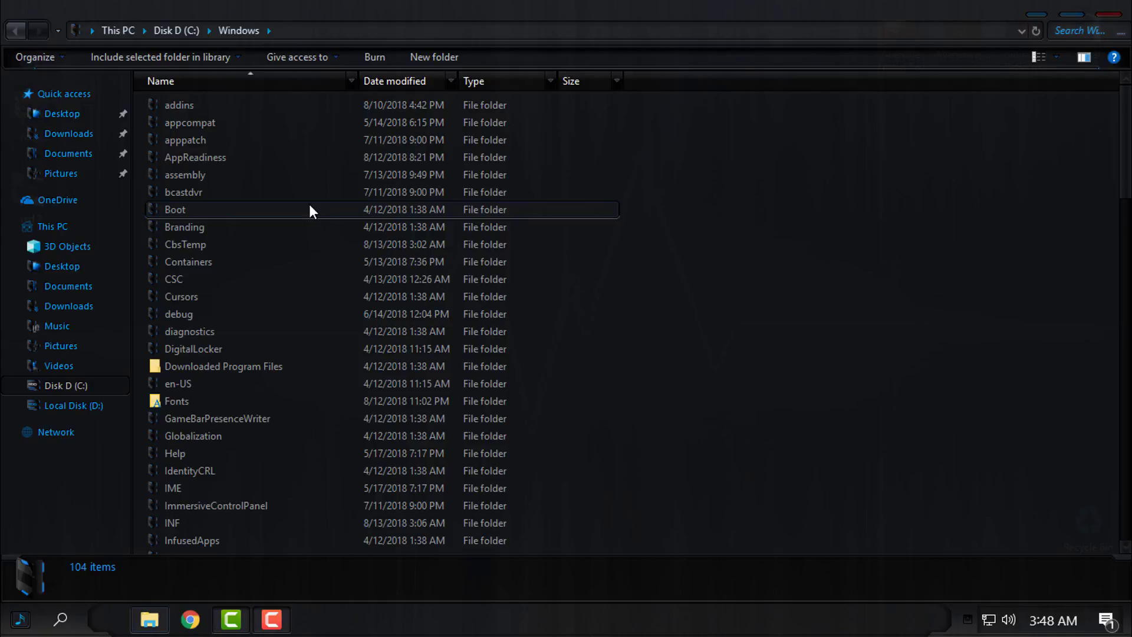
pyautogui.click(183, 134)
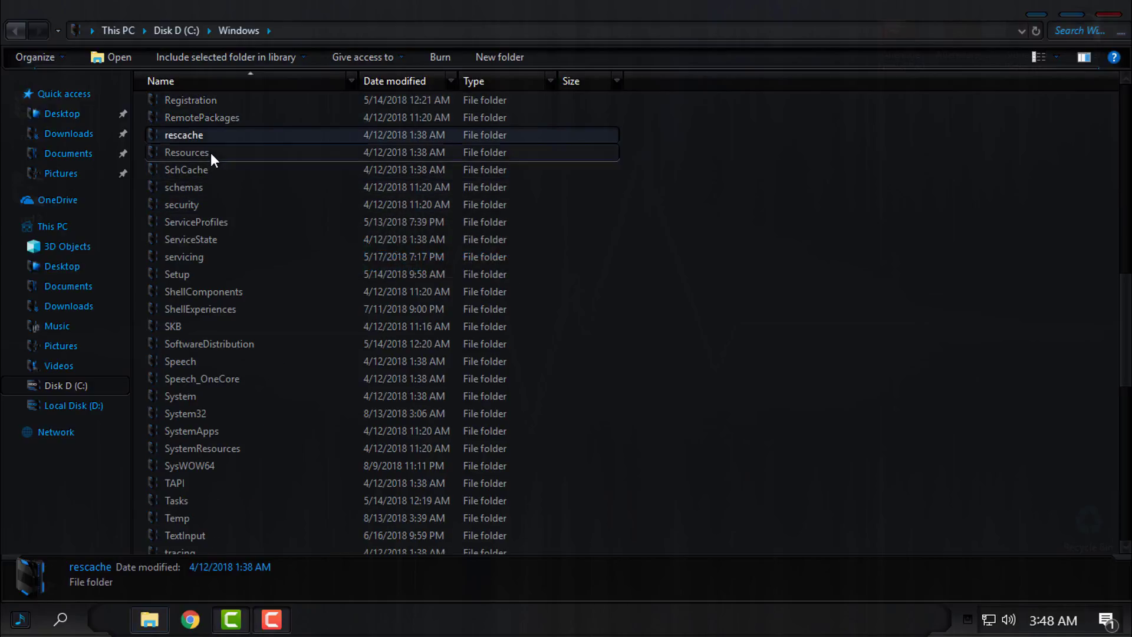
pyautogui.doubleClick(186, 152)
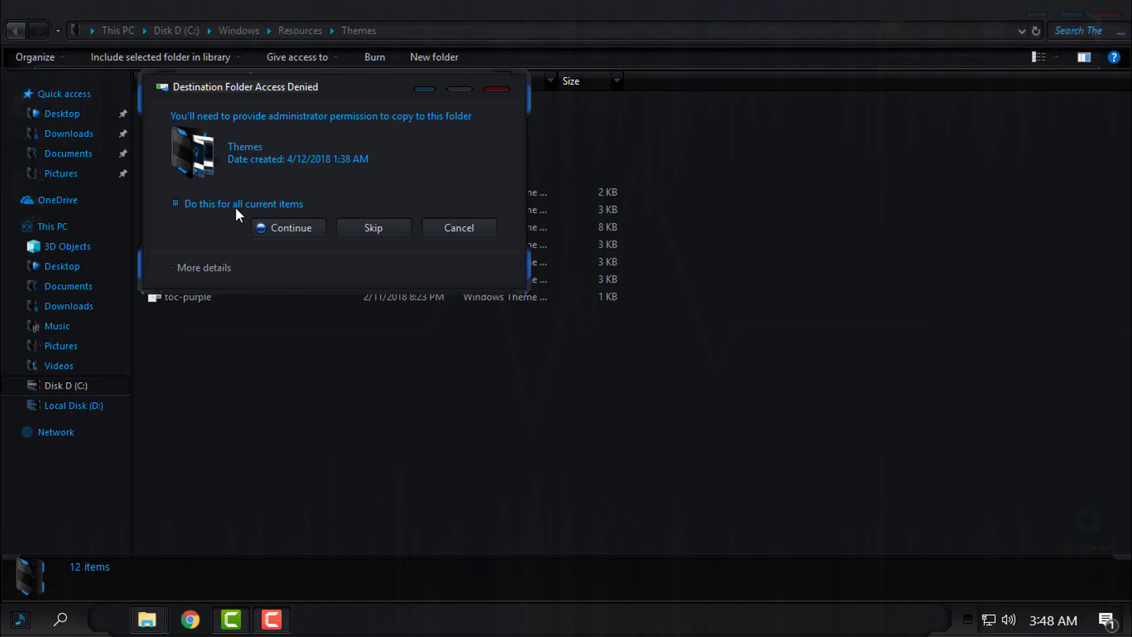
pyautogui.click(288, 228)
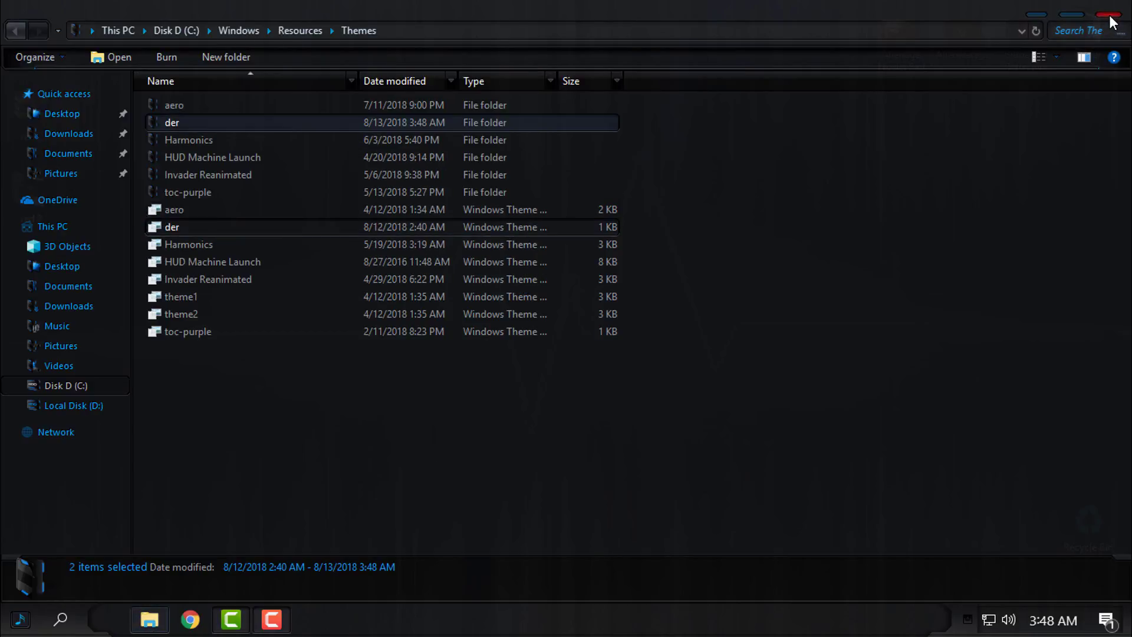
pyautogui.click(1110, 14)
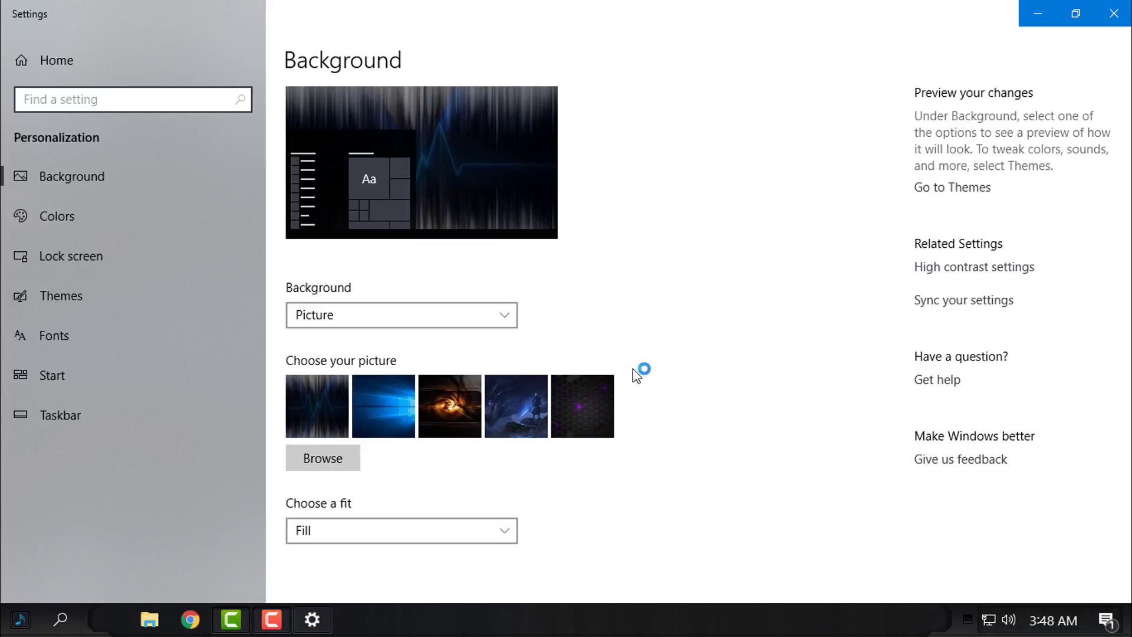
# Step: Show Personalization's installed themes, including The Red Theme V2
pyautogui.click(62, 296)
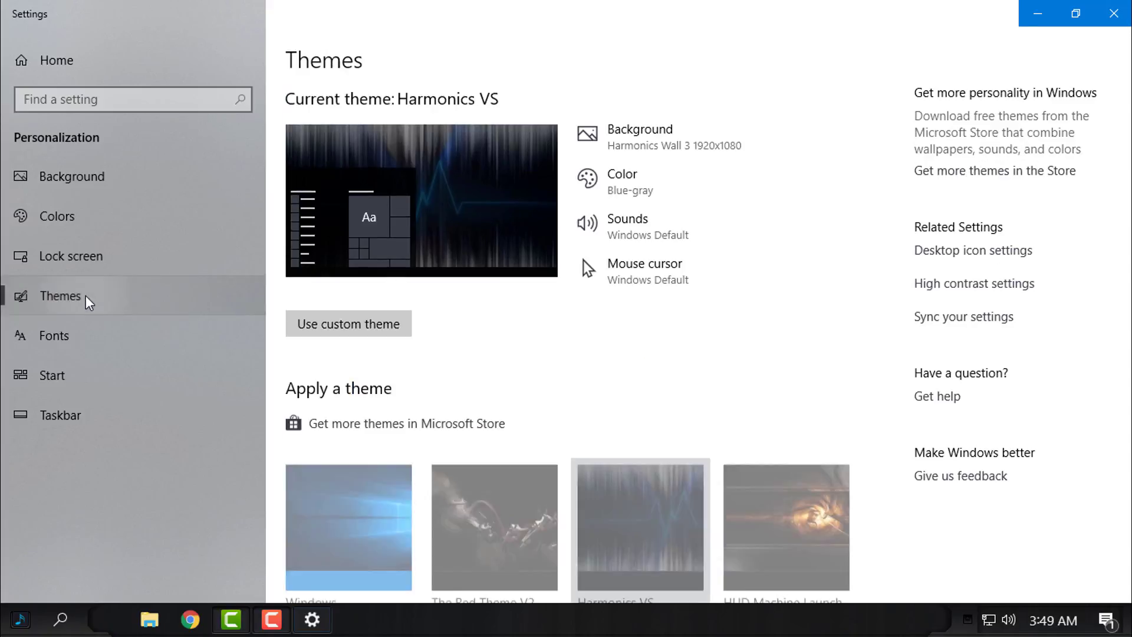
pyautogui.scroll(-3)
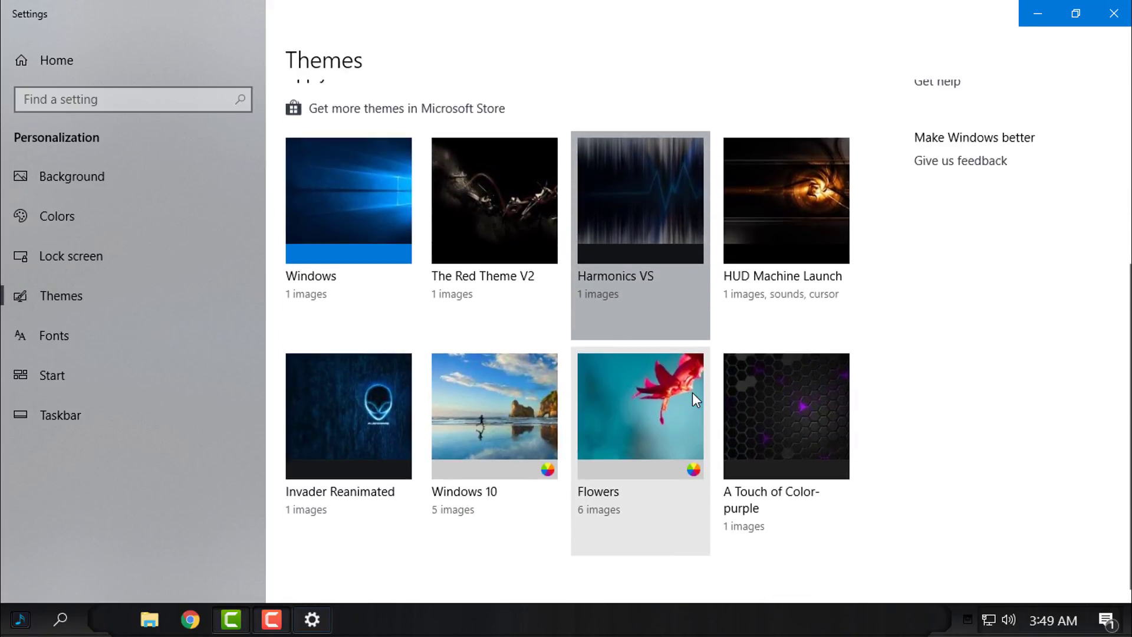
pyautogui.moveTo(509, 235)
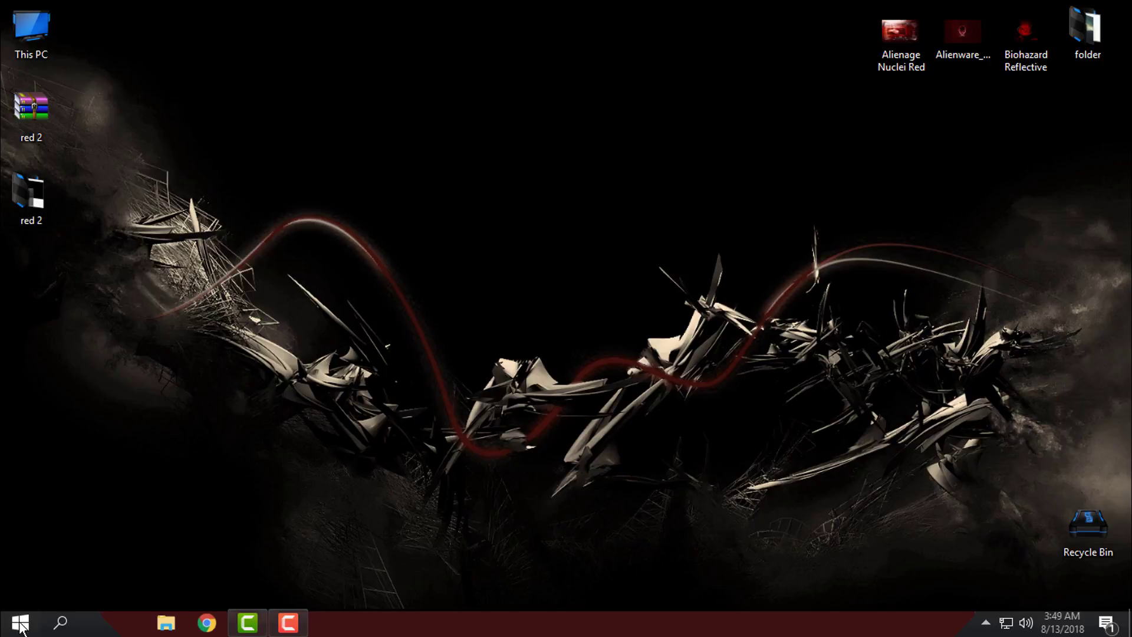
# Step: Open This PC from Start, restore it from full screen, and close it
pyautogui.click(19, 621)
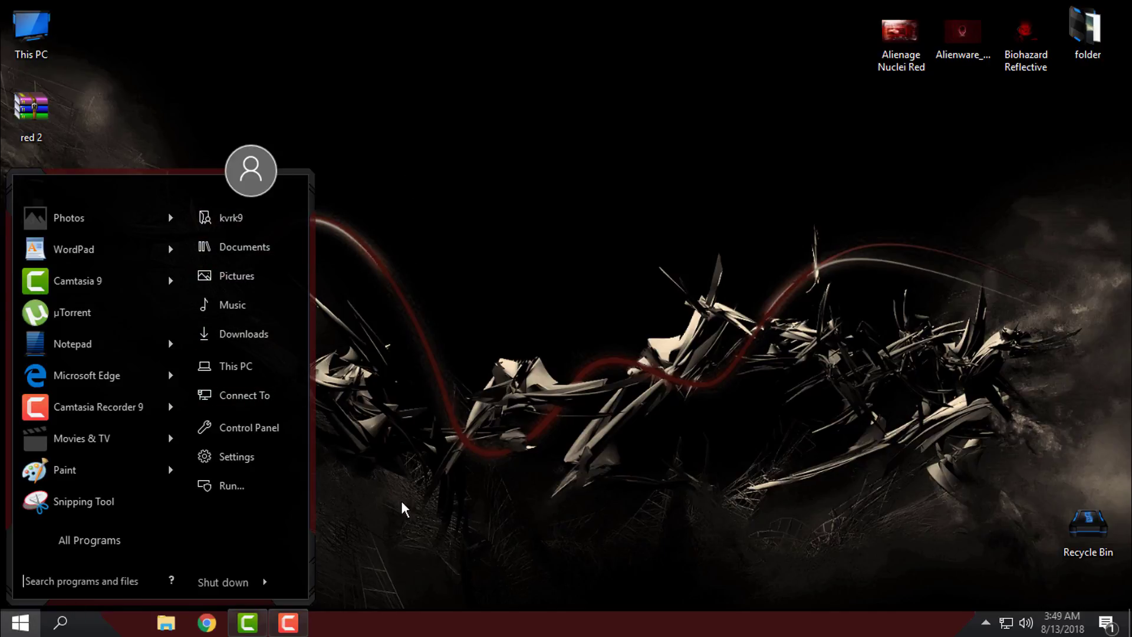
pyautogui.click(235, 366)
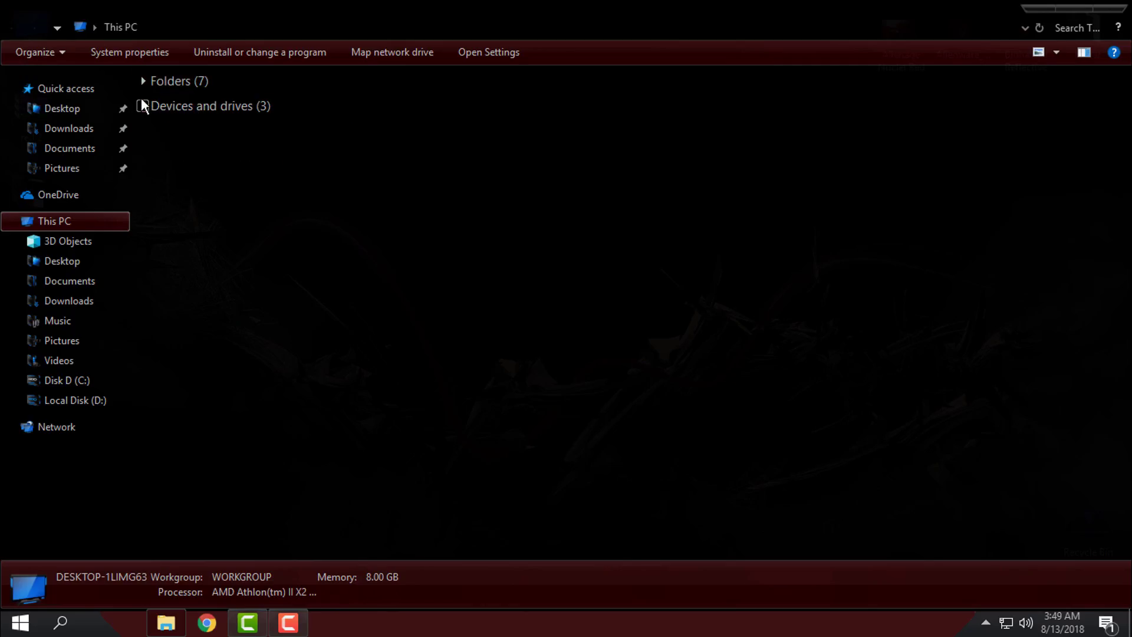
pyautogui.click(1083, 52)
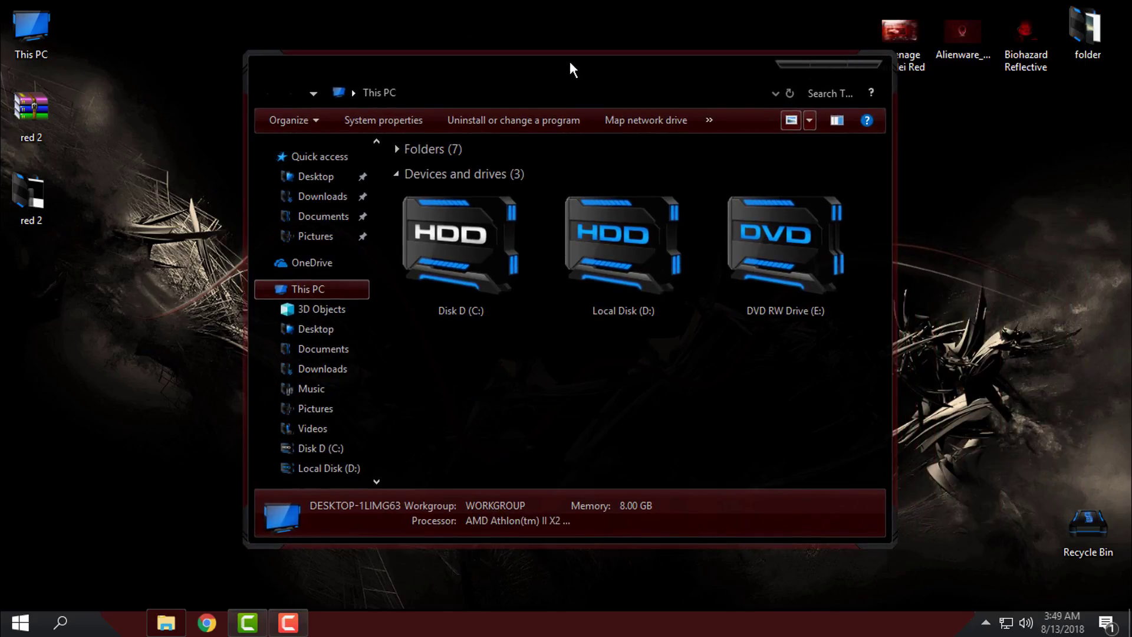
pyautogui.moveTo(708, 35)
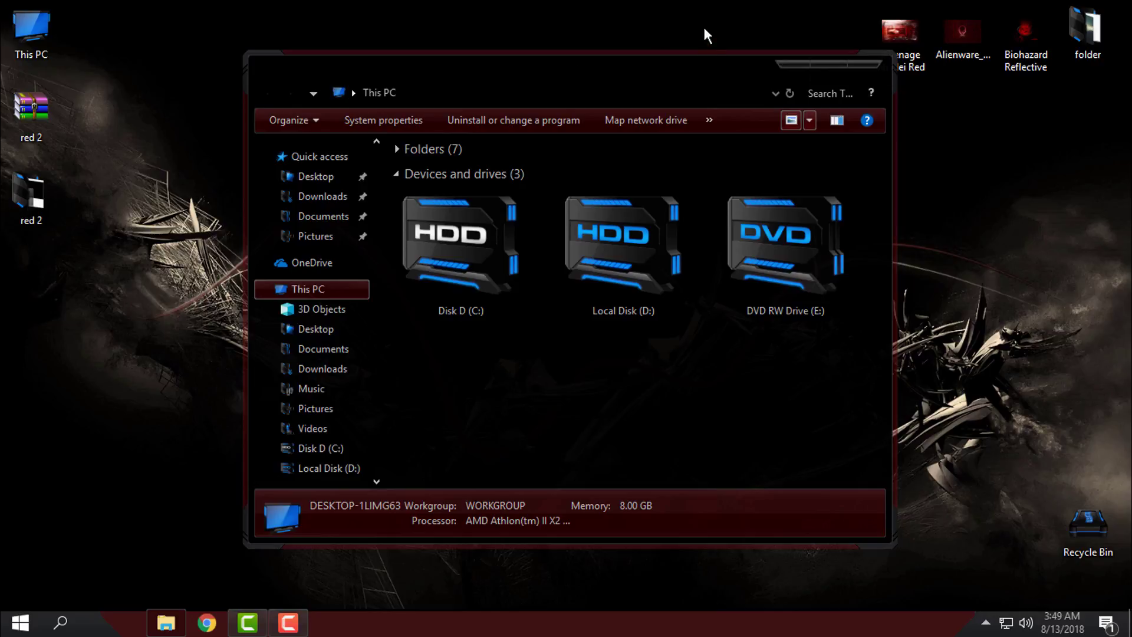
pyautogui.click(807, 120)
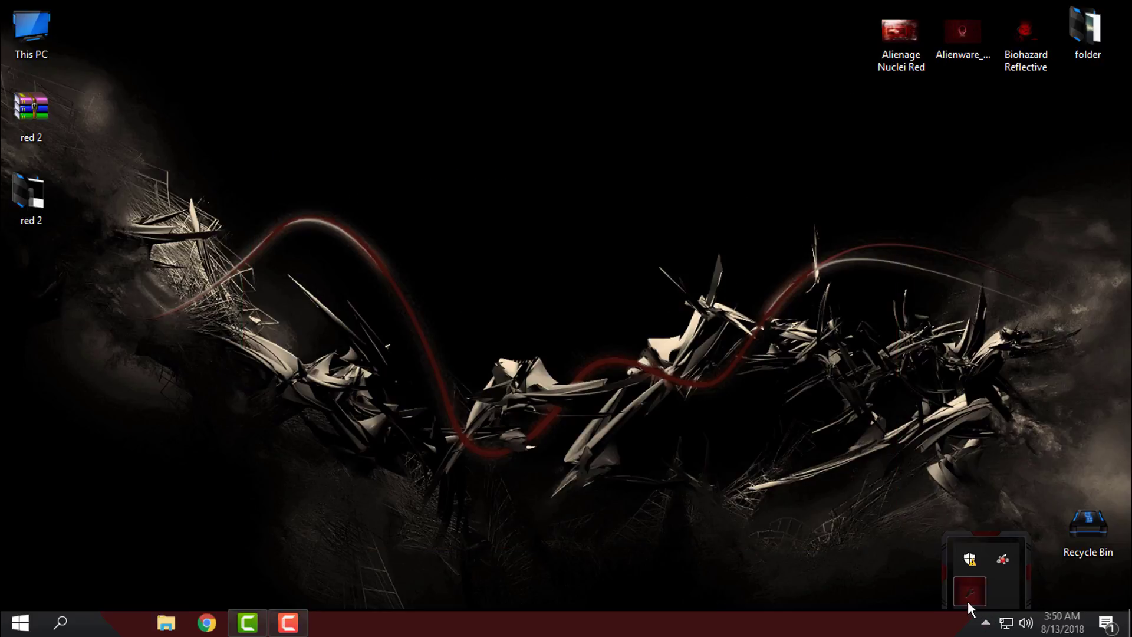
pyautogui.moveTo(972, 592)
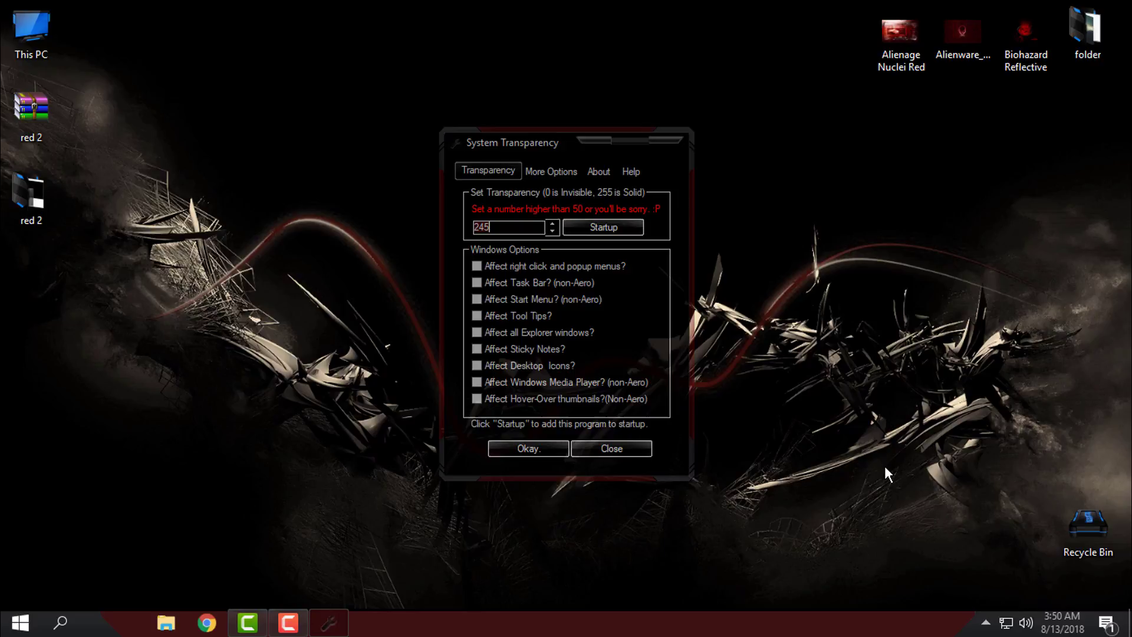
pyautogui.moveTo(638, 243)
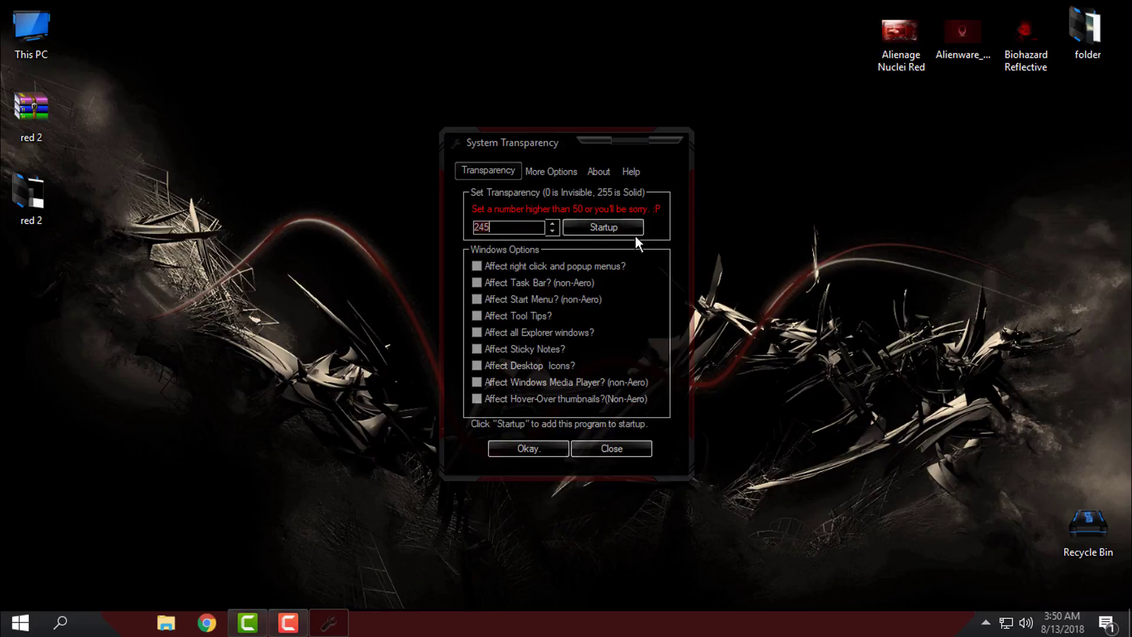
pyautogui.moveTo(502, 319)
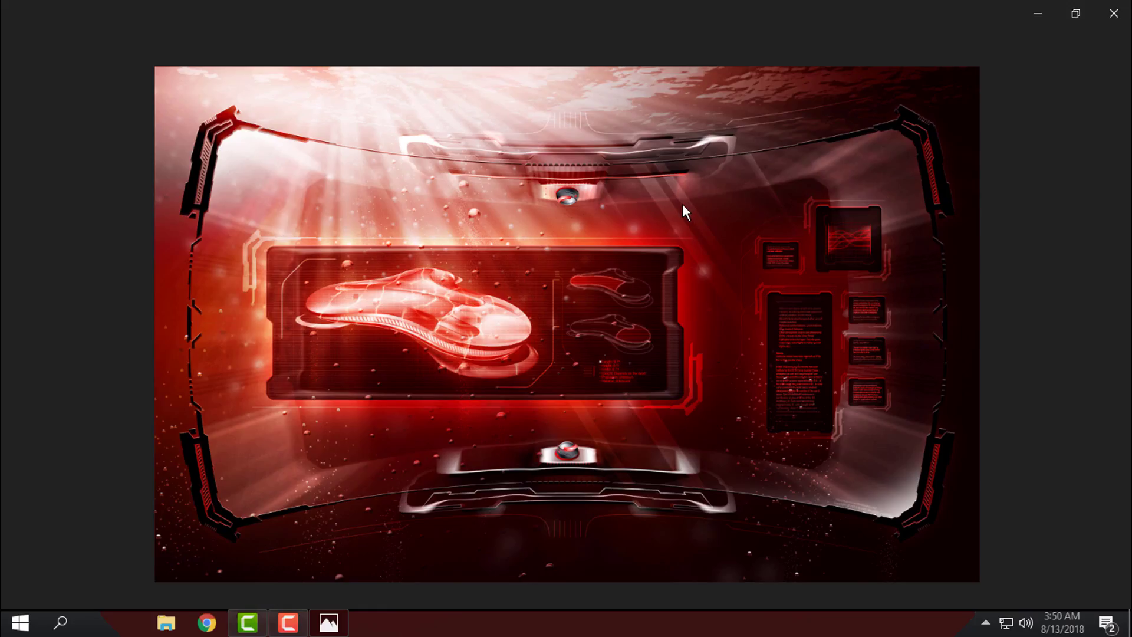
pyautogui.moveTo(476, 144)
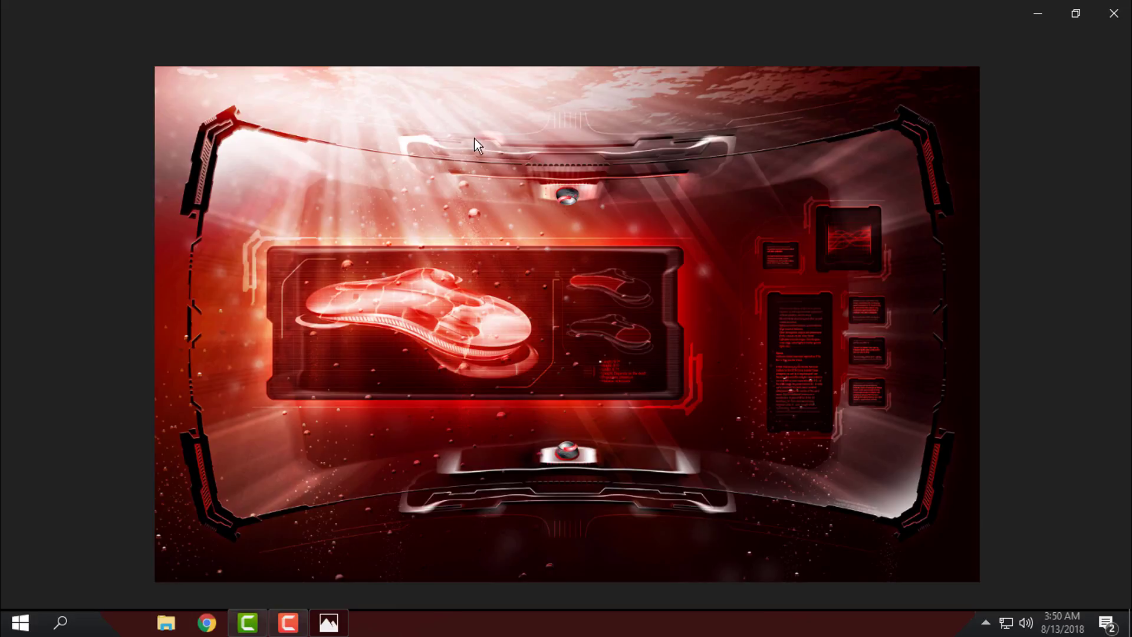
# Step: Bring up the Alienage Nuclei Red image's options in Photos, then the Start menu
pyautogui.rightClick(475, 144)
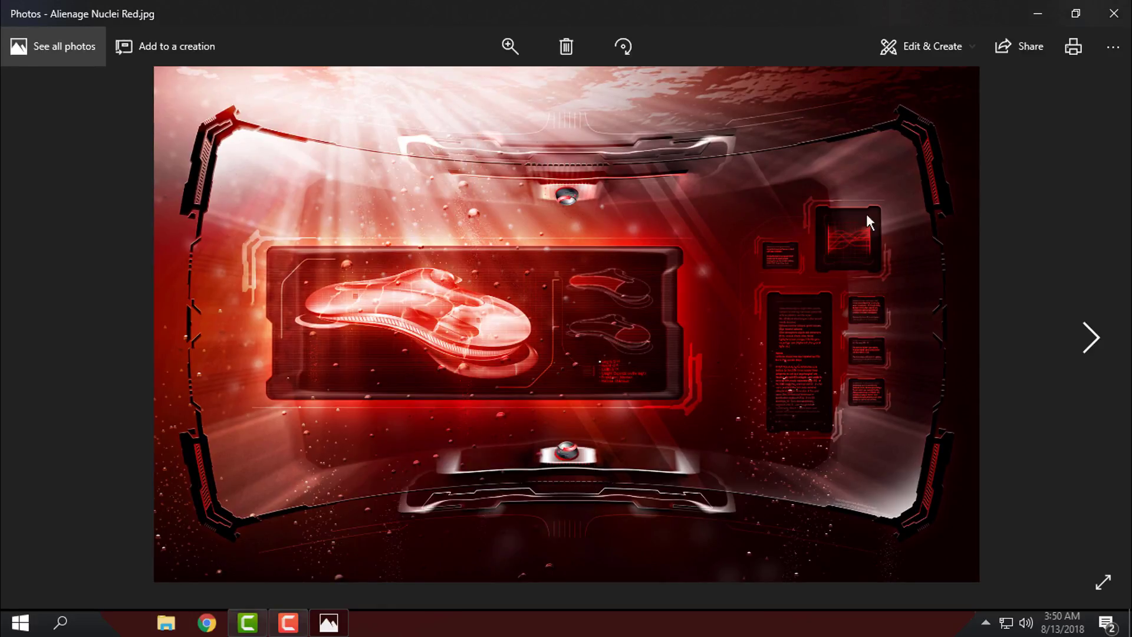
pyautogui.click(18, 622)
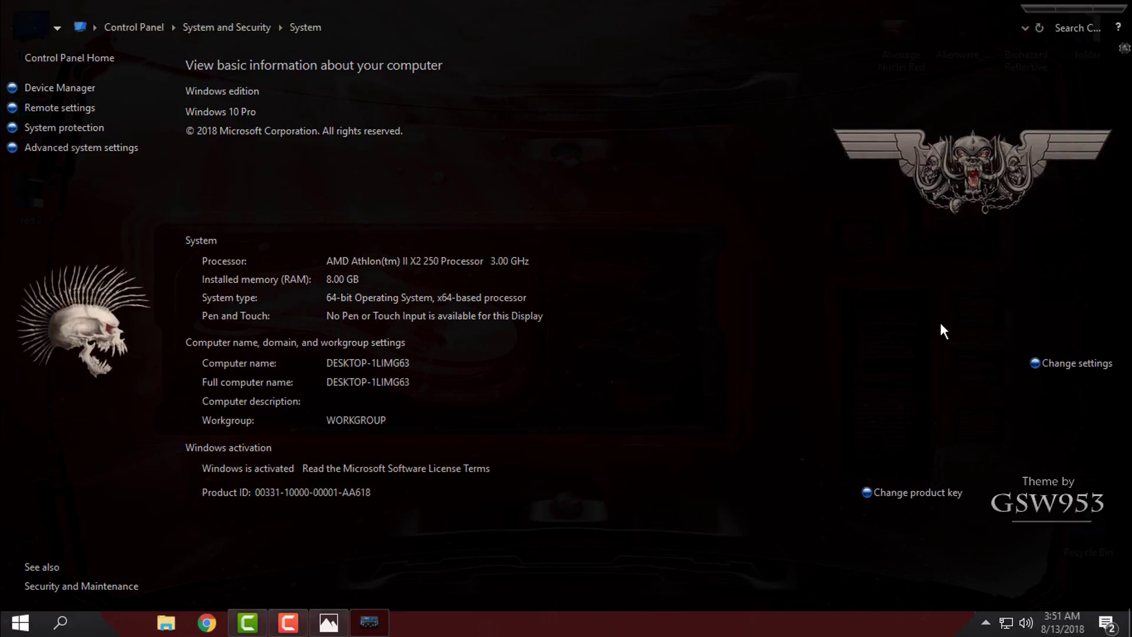
pyautogui.moveTo(47, 319)
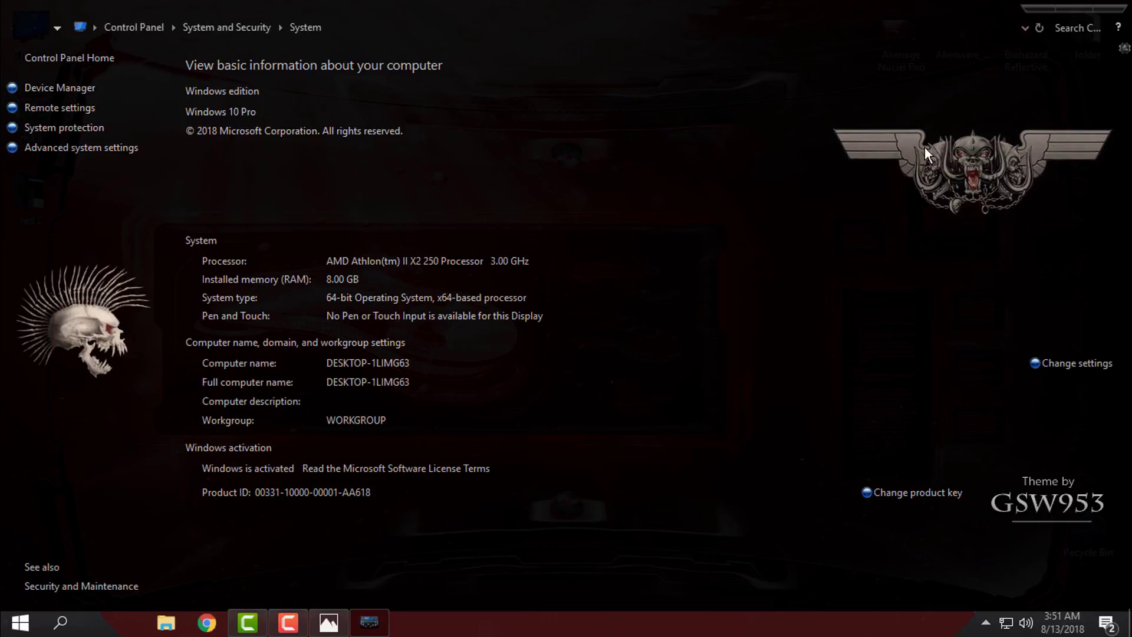
pyautogui.moveTo(1093, 512)
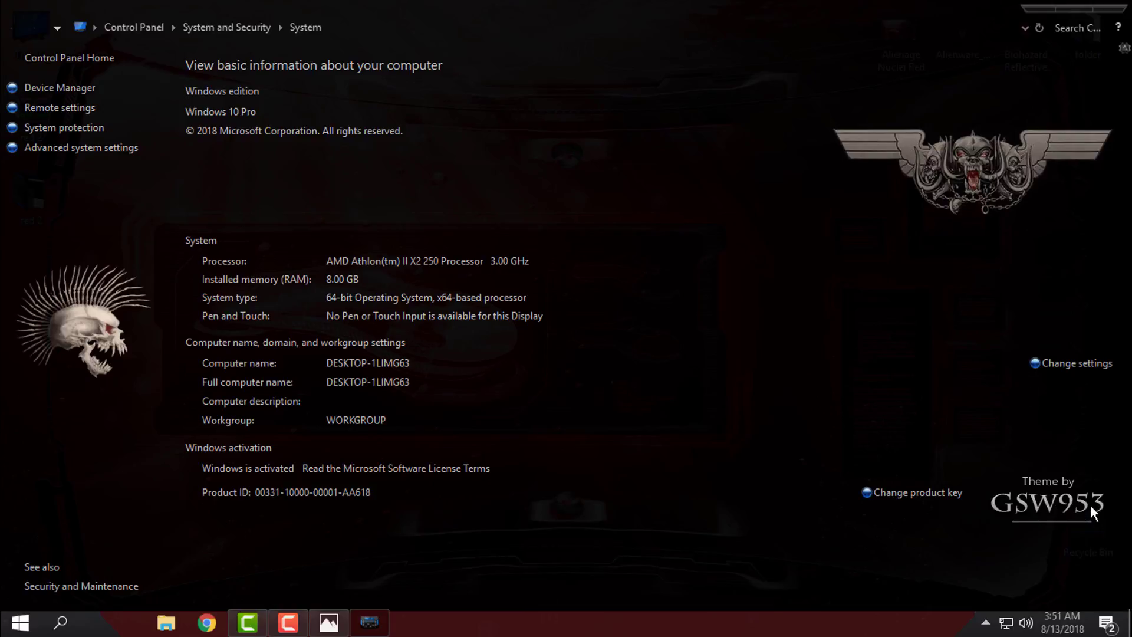
pyautogui.moveTo(1045, 521)
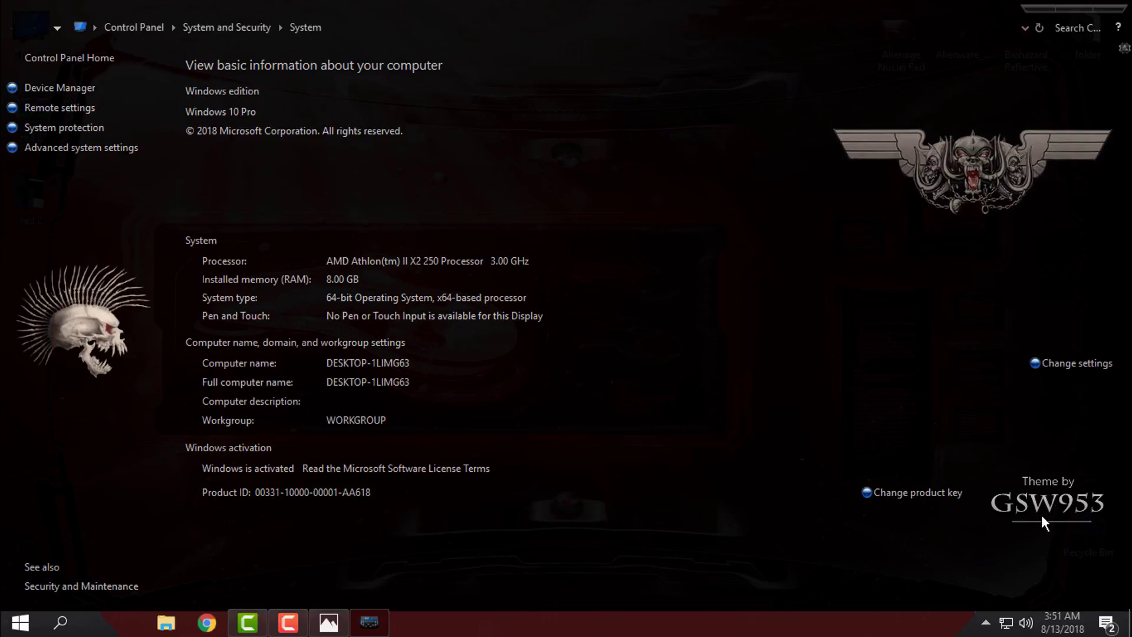
pyautogui.moveTo(1104, 18)
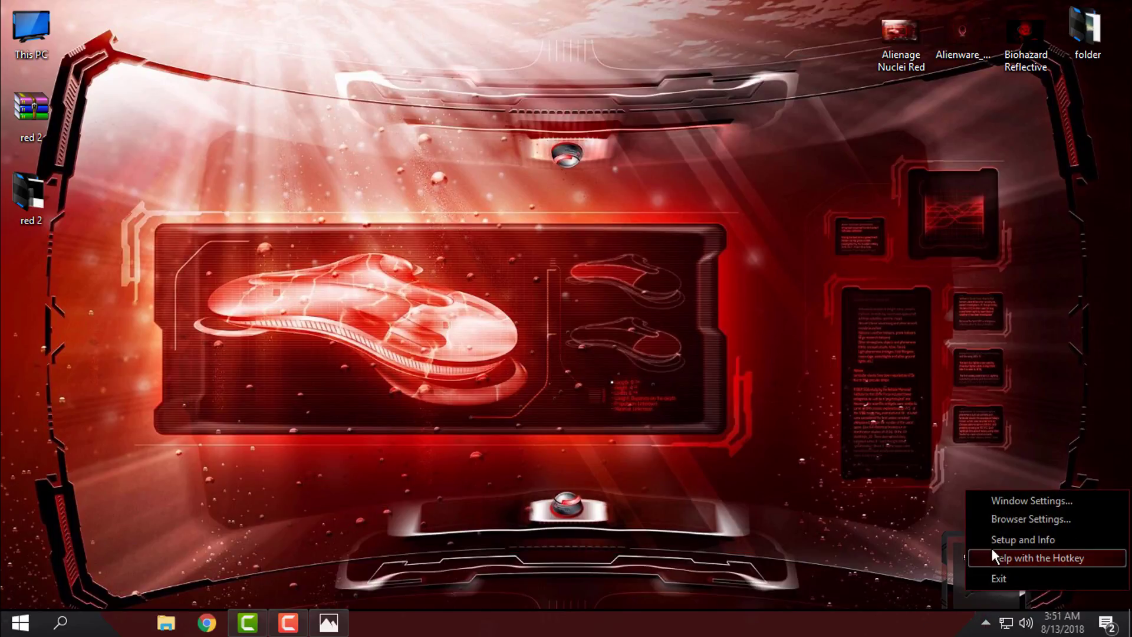
# Step: Open This PC in File Explorer, showing drives C:, D: and E:
pyautogui.click(1029, 500)
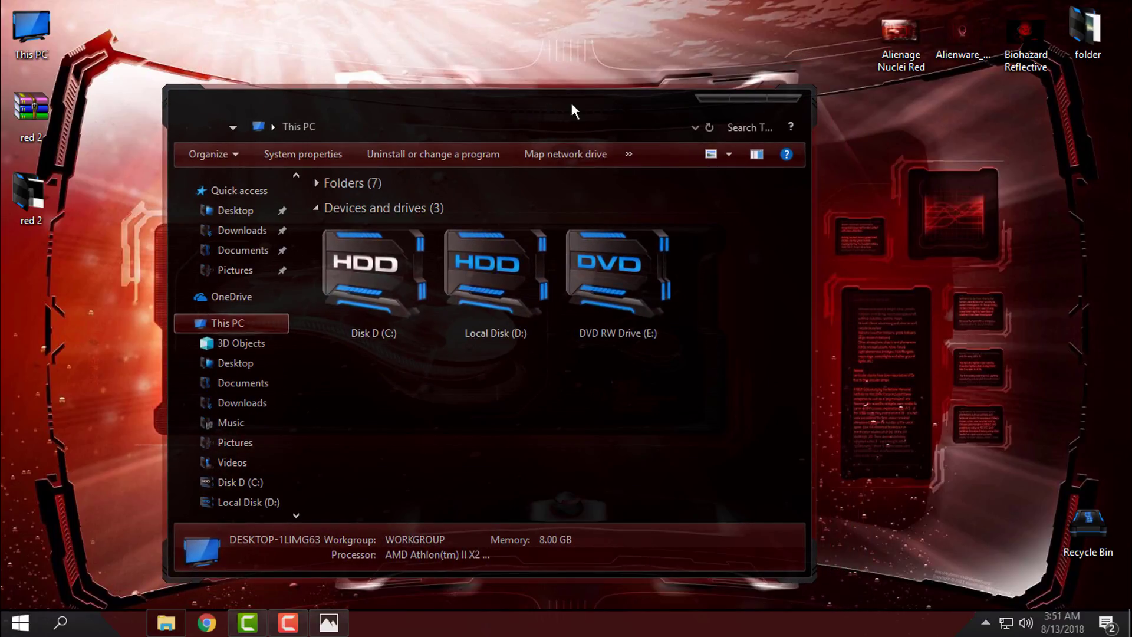
pyautogui.moveTo(726, 103)
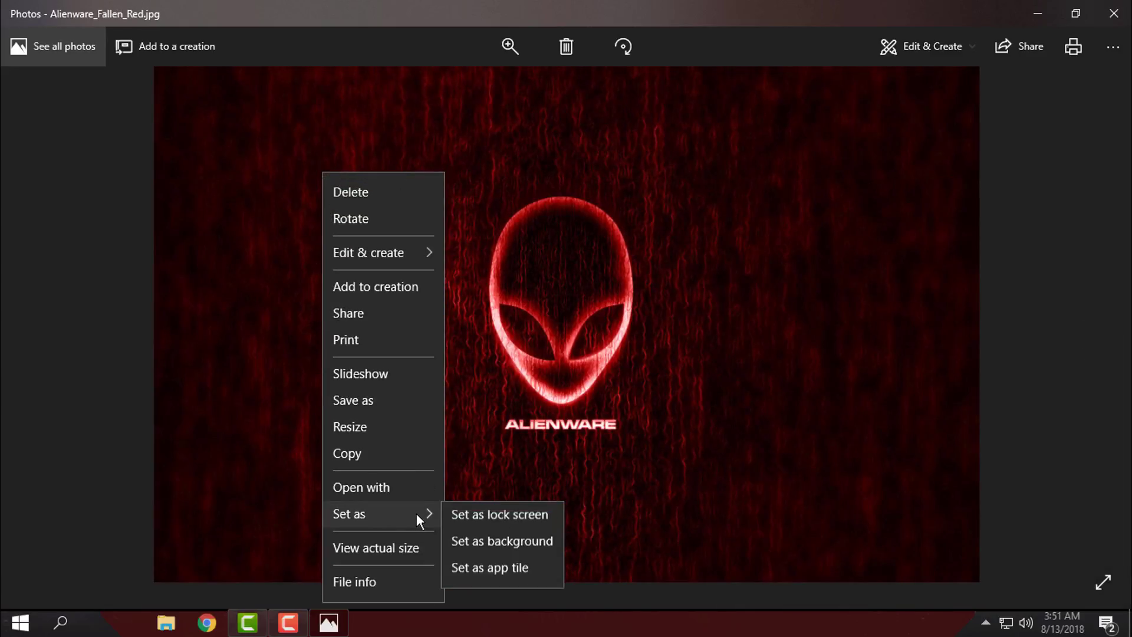
# Step: Set the Alienware Fallen Red image as the desktop background, then bring up Start
pyautogui.click(502, 541)
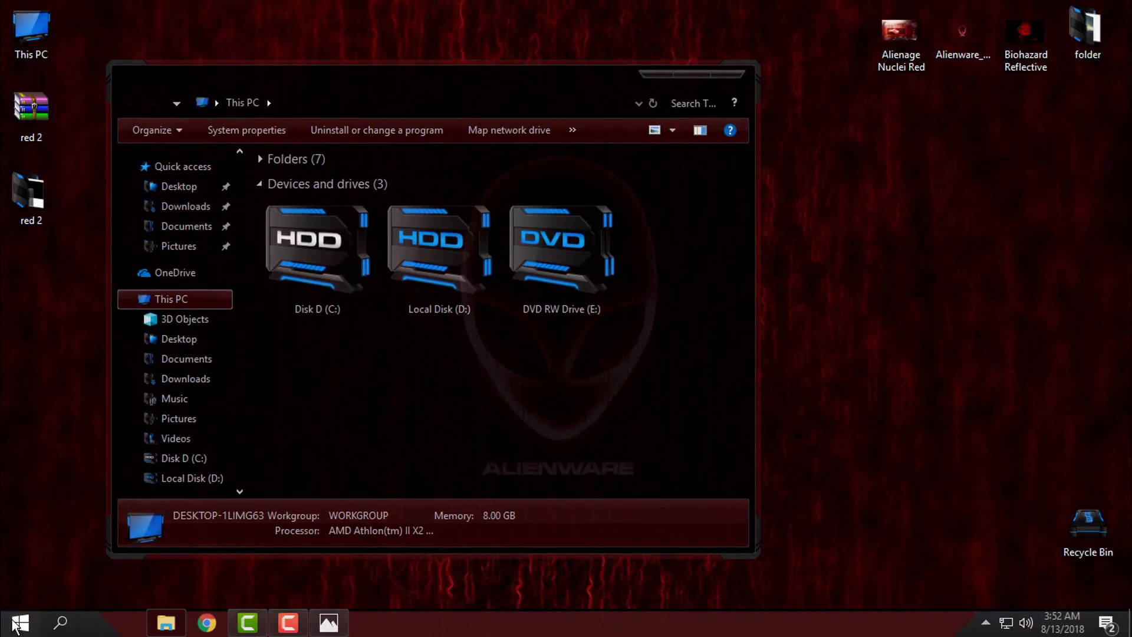
pyautogui.click(19, 622)
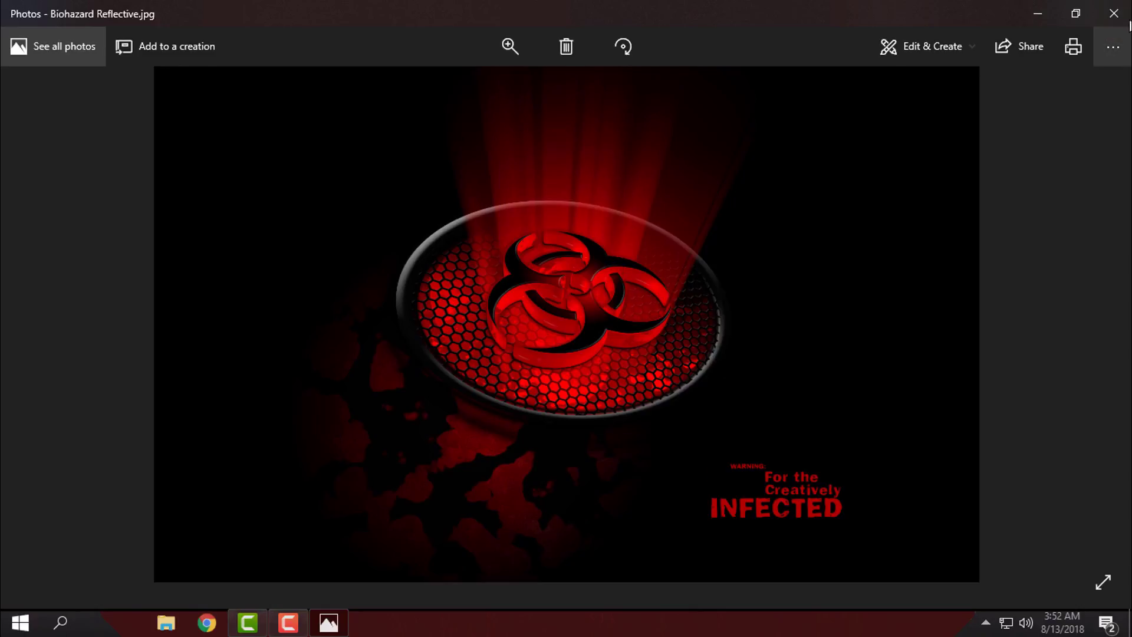
# Step: Make Biohazard Reflective the wallpaper, then view This PC's themed drives
pyautogui.click(1112, 13)
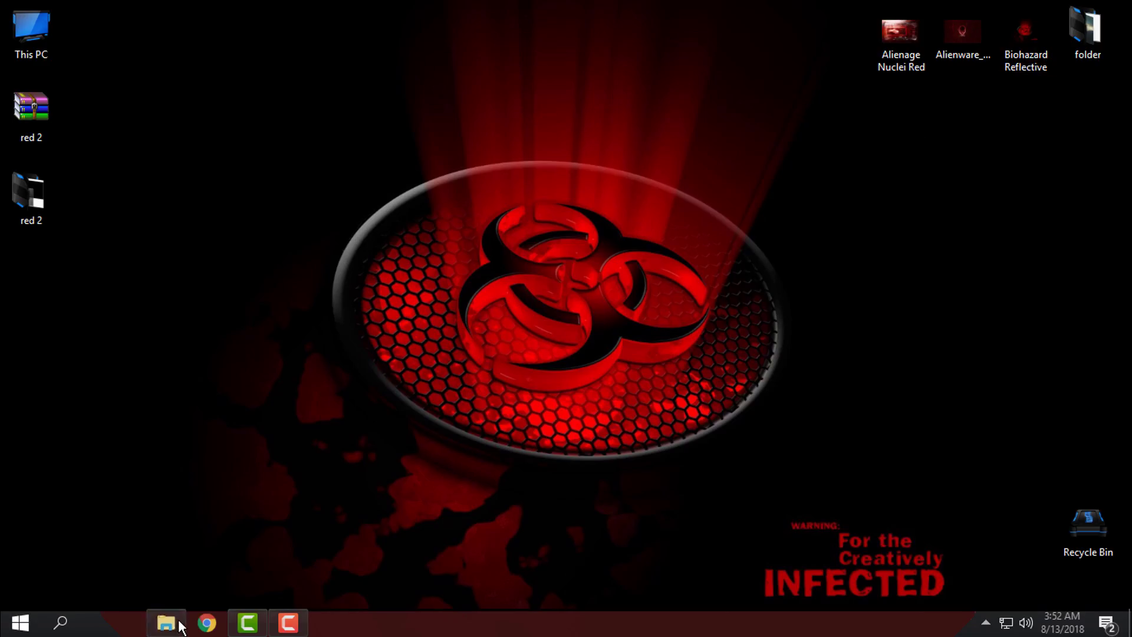
pyautogui.click(166, 623)
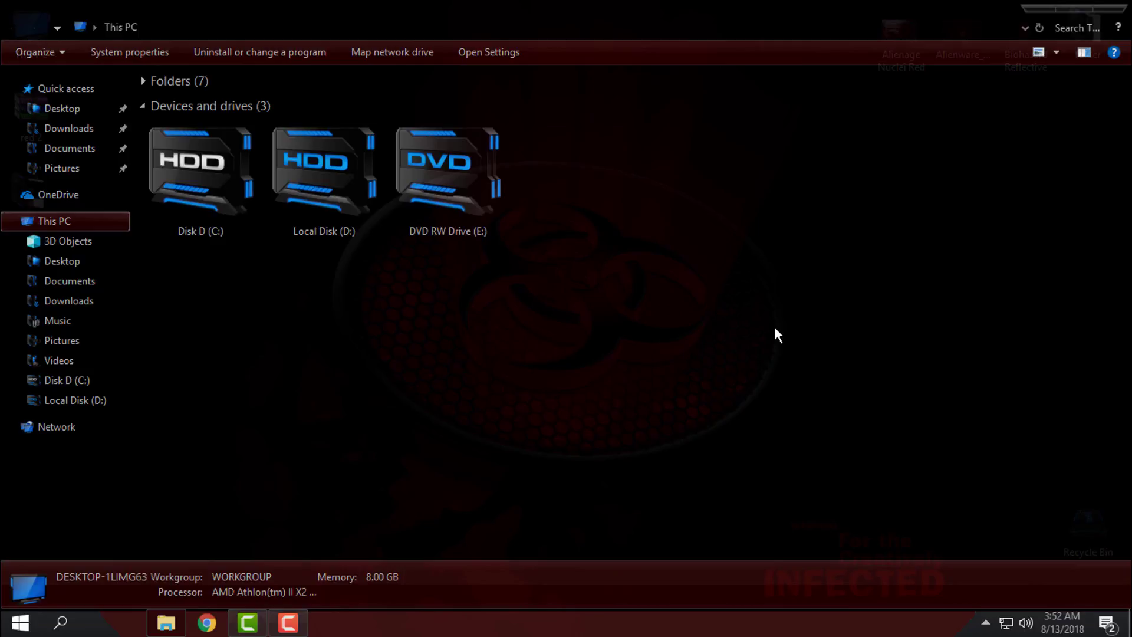
pyautogui.moveTo(1001, 219)
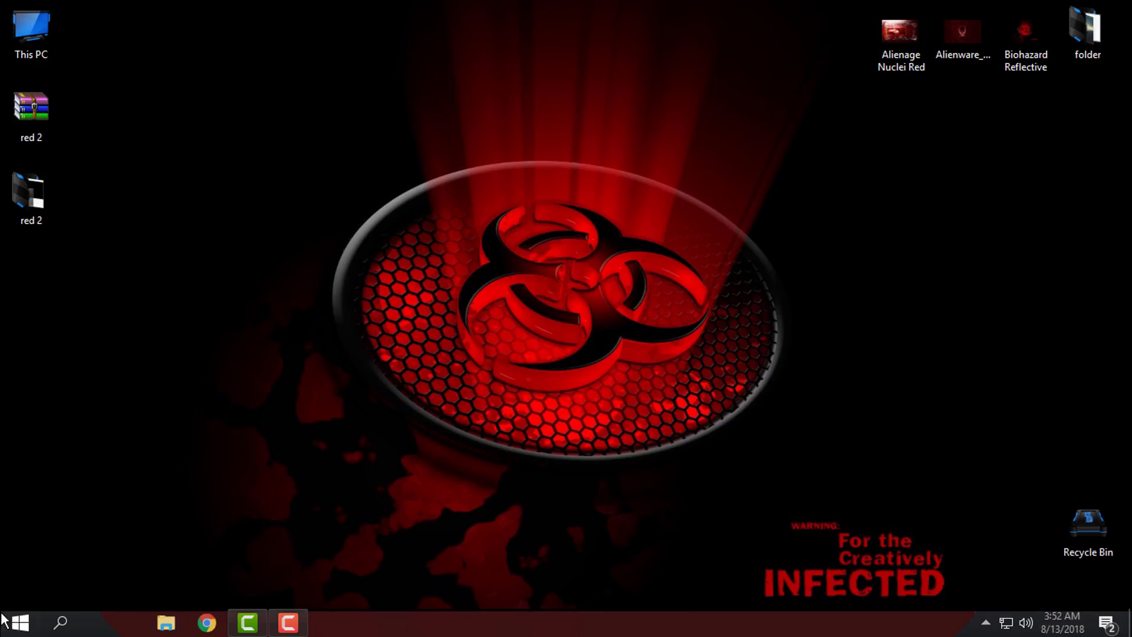
pyautogui.click(14, 621)
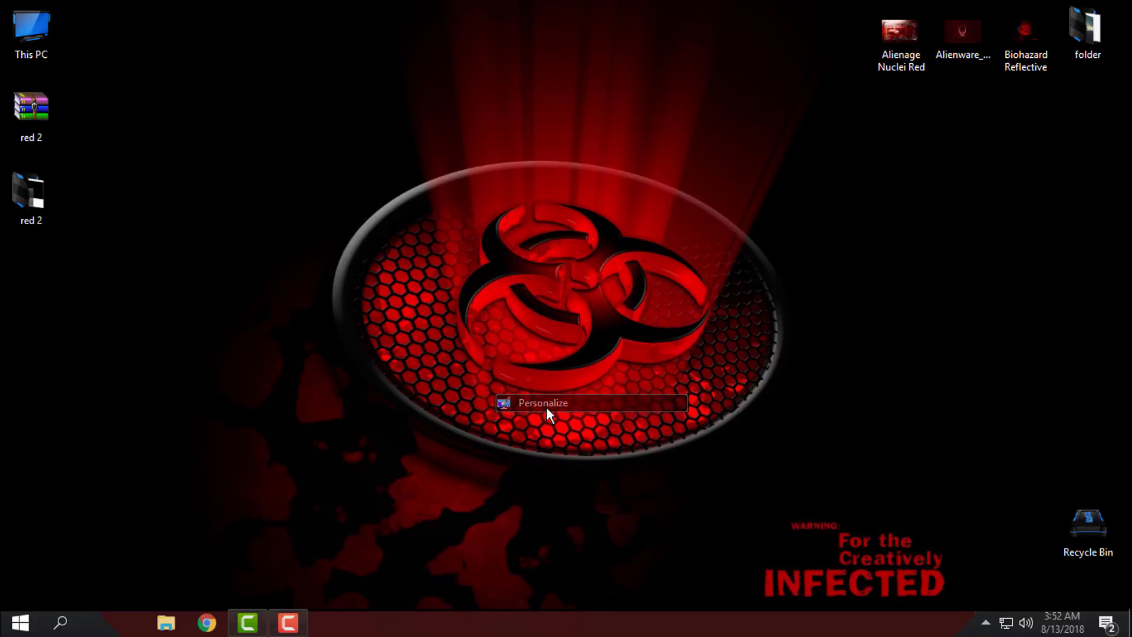
# Step: Check the biohazard Fill wallpaper in Background settings, then open the red Start menu
pyautogui.click(542, 402)
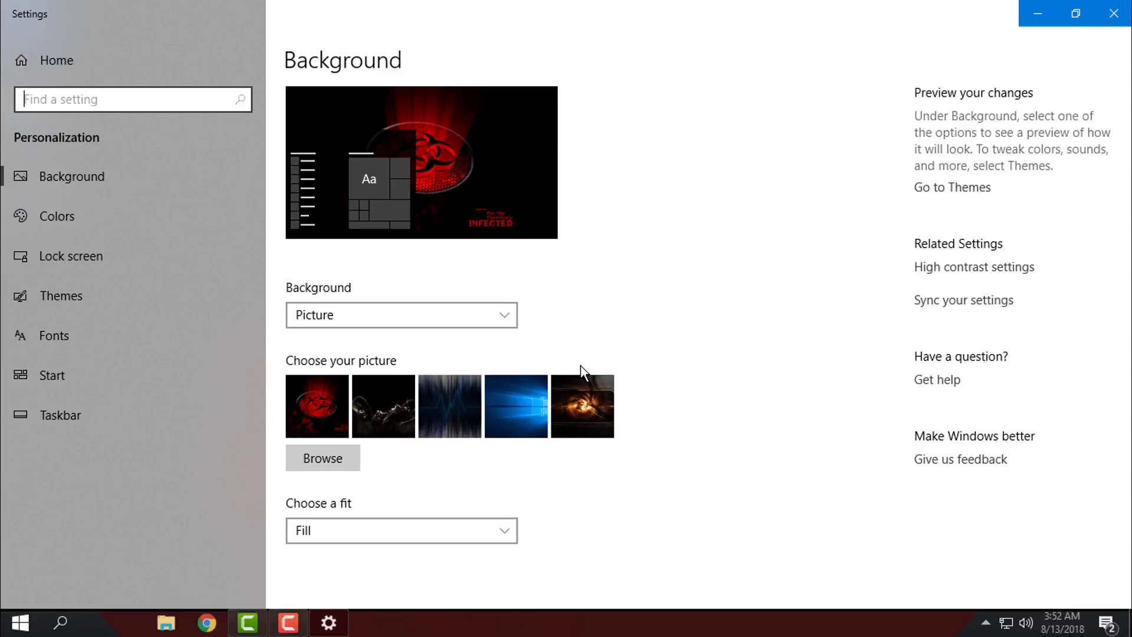
pyautogui.moveTo(1115, 13)
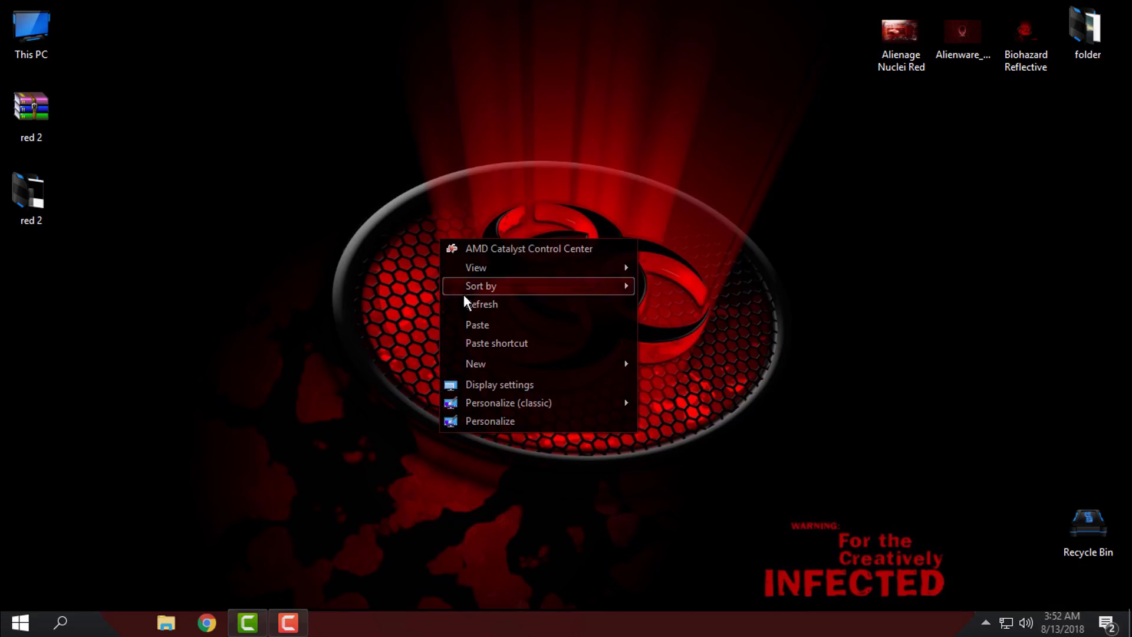
pyautogui.click(17, 622)
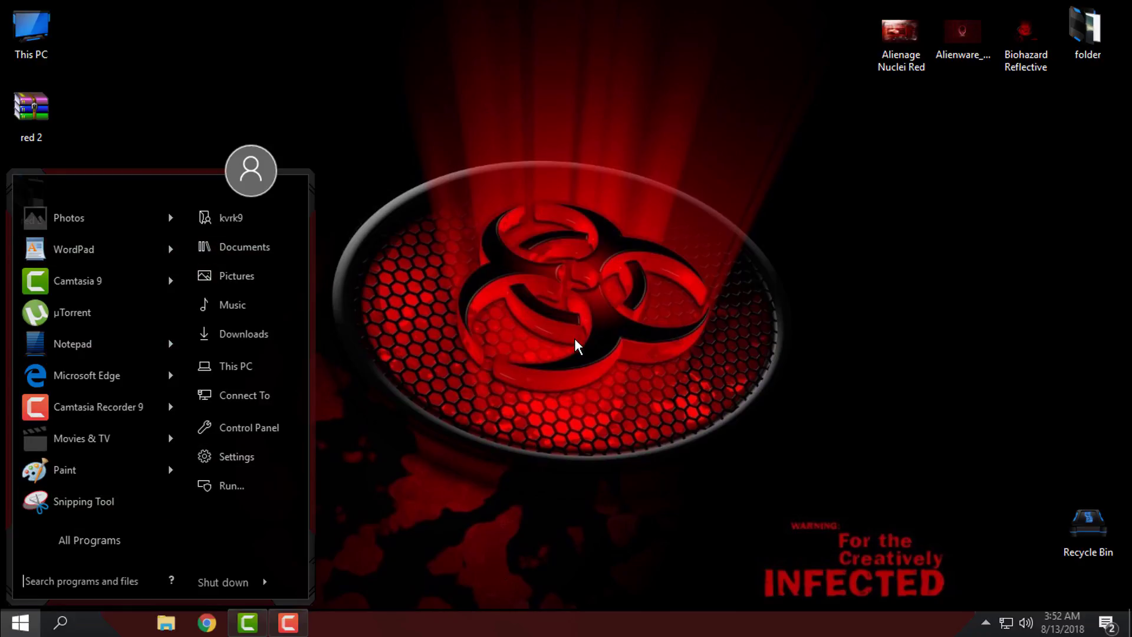
pyautogui.moveTo(450, 615)
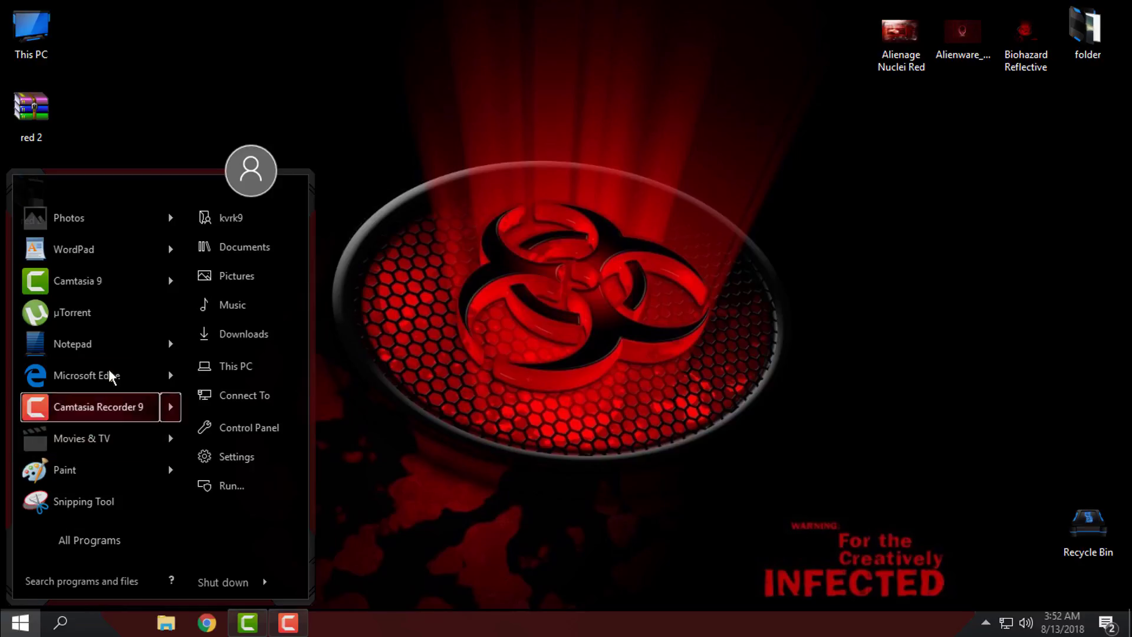
pyautogui.moveTo(174, 565)
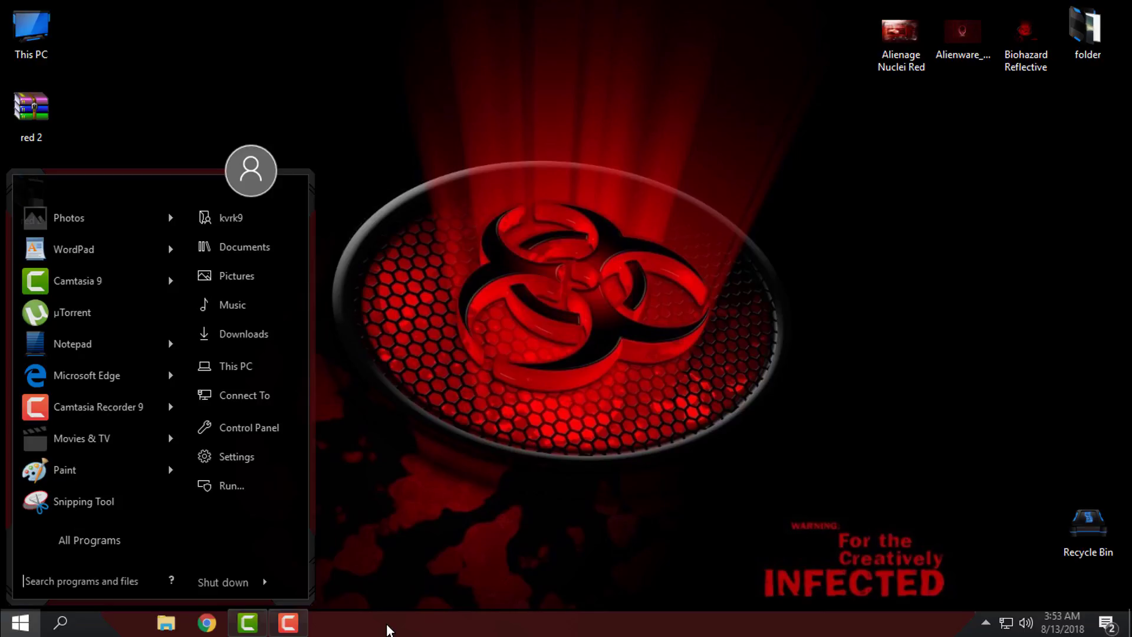
pyautogui.moveTo(202, 524)
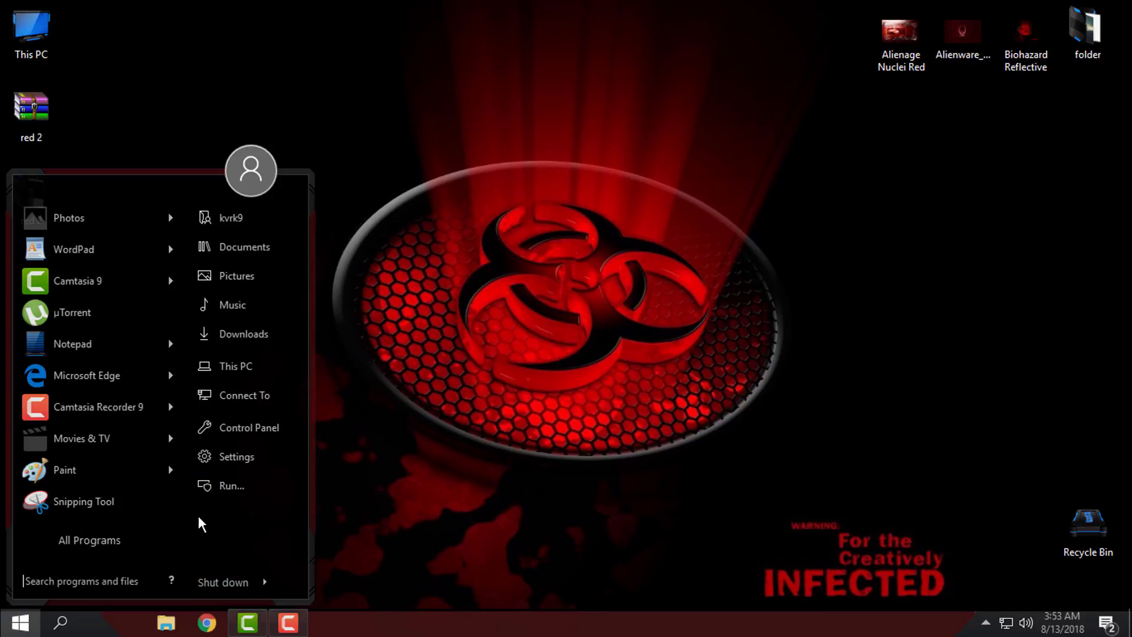
pyautogui.moveTo(280, 196)
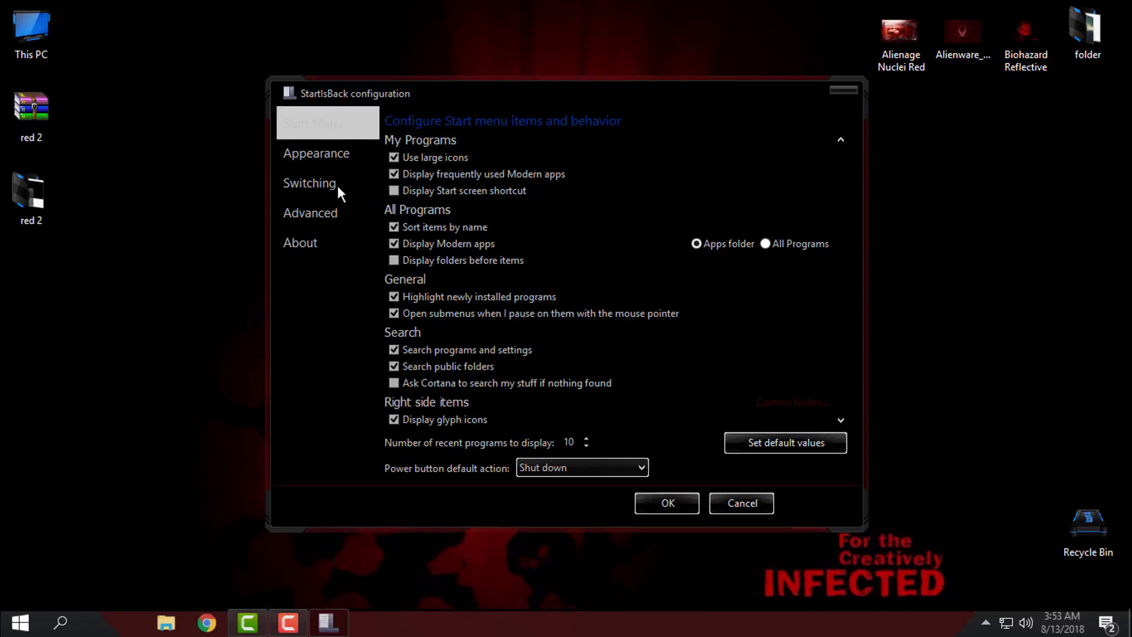
# Step: Review StartIsBack's Appearance page with the red style and cancel without changes
pyautogui.click(315, 153)
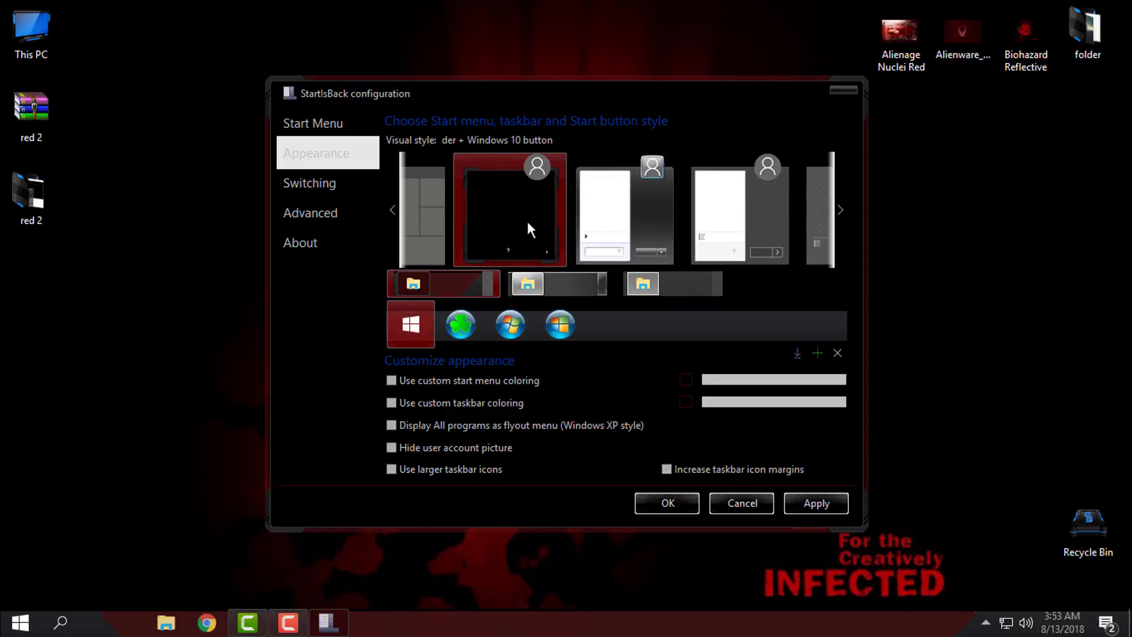
pyautogui.moveTo(454, 283)
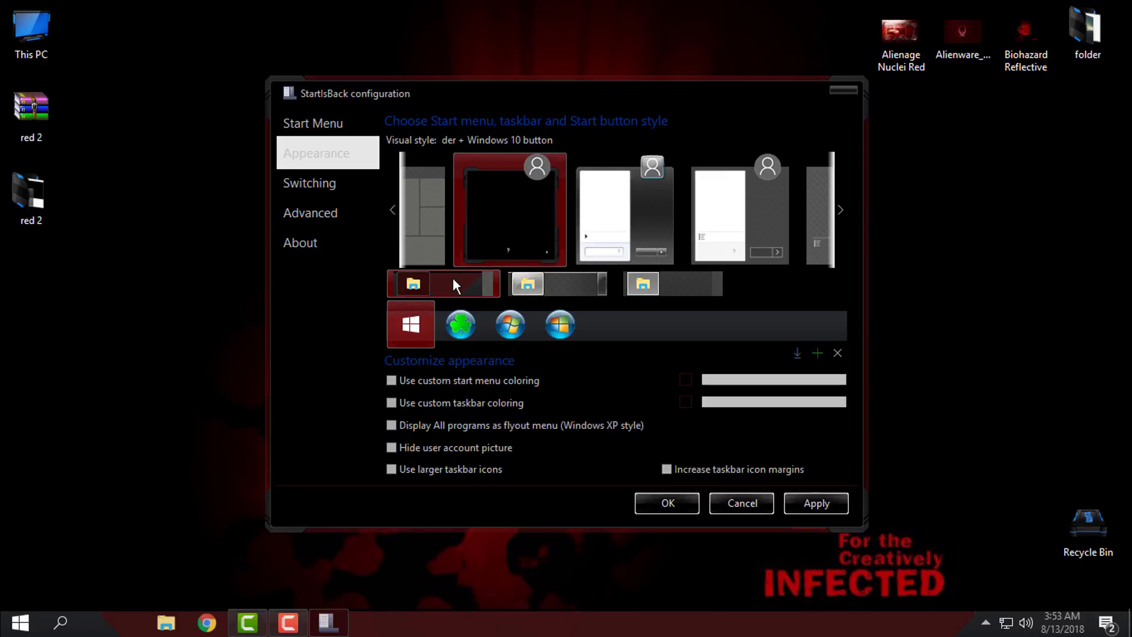
pyautogui.moveTo(531, 220)
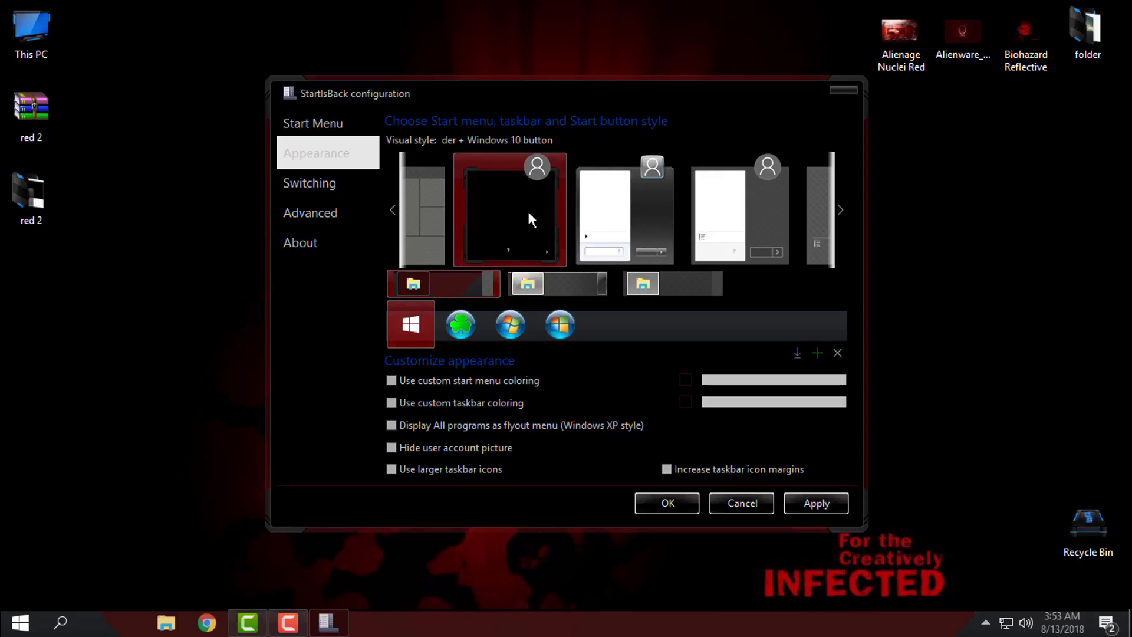
pyautogui.moveTo(550, 237)
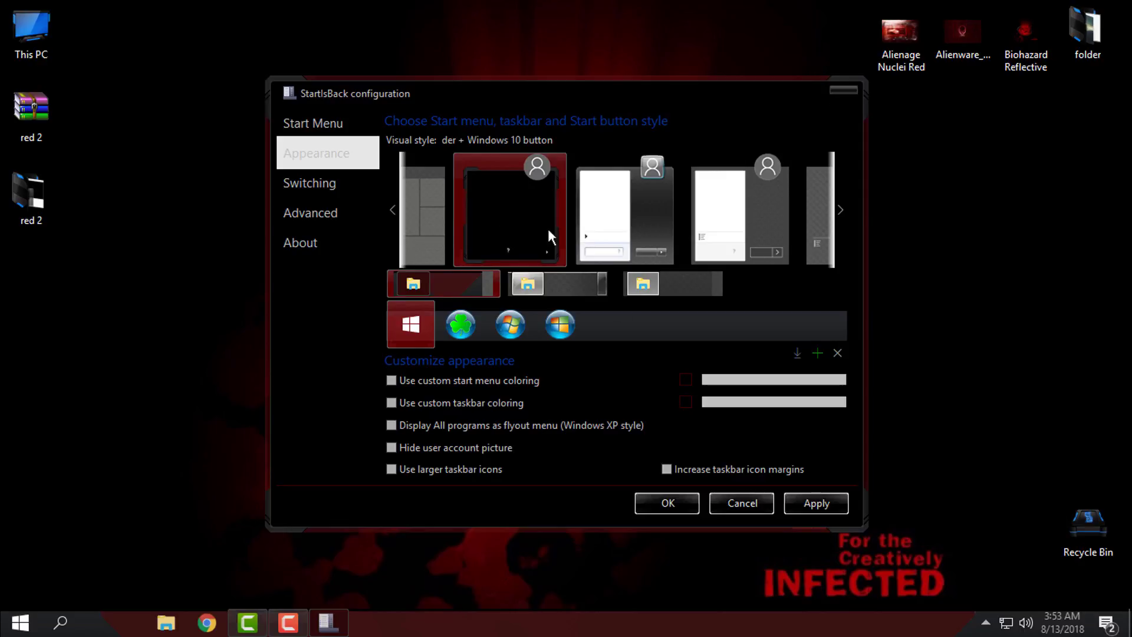
pyautogui.moveTo(741, 502)
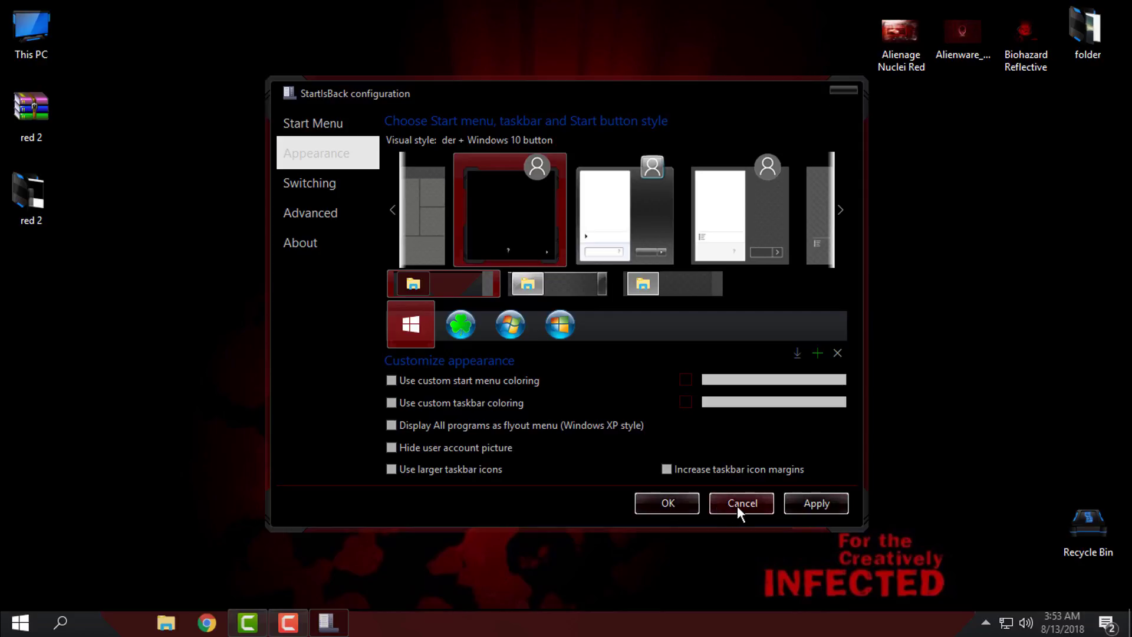
pyautogui.click(741, 502)
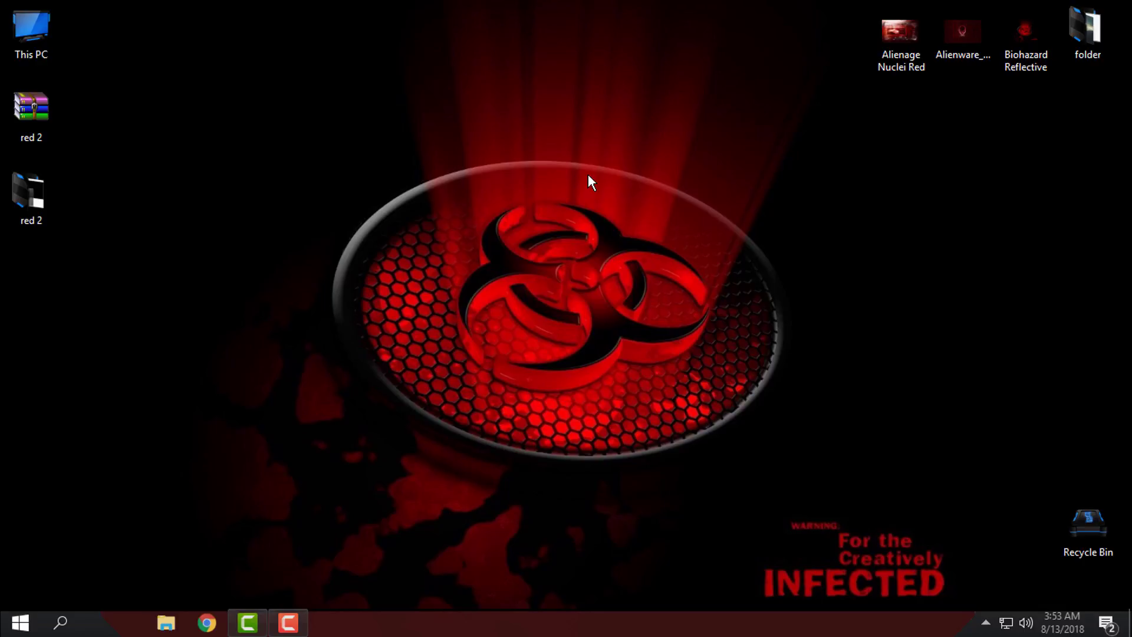
pyautogui.moveTo(584, 189)
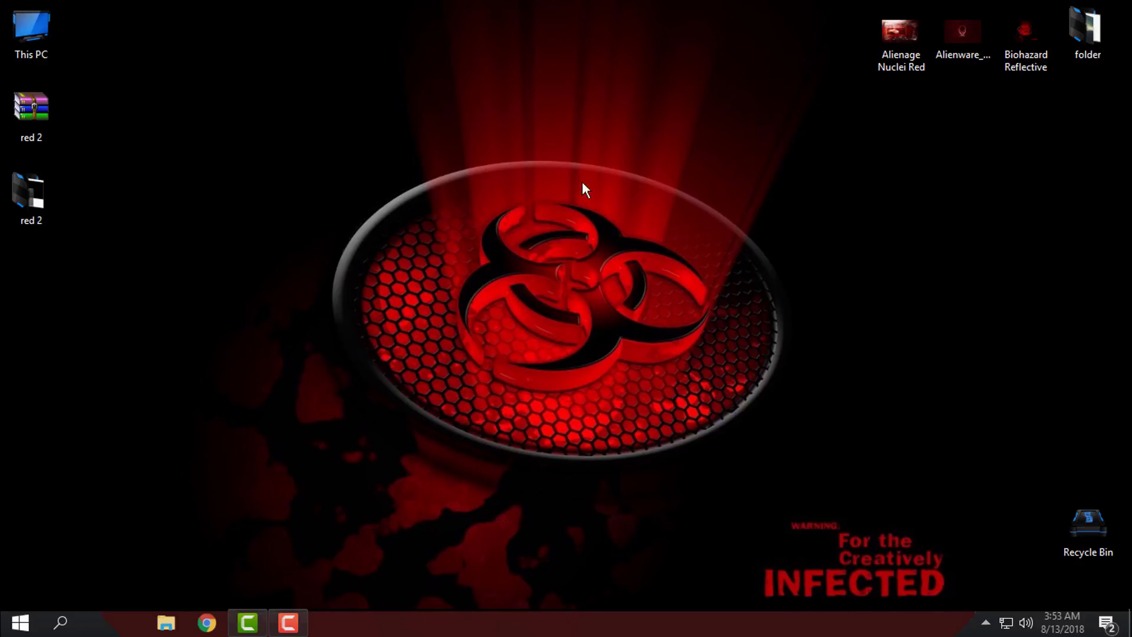